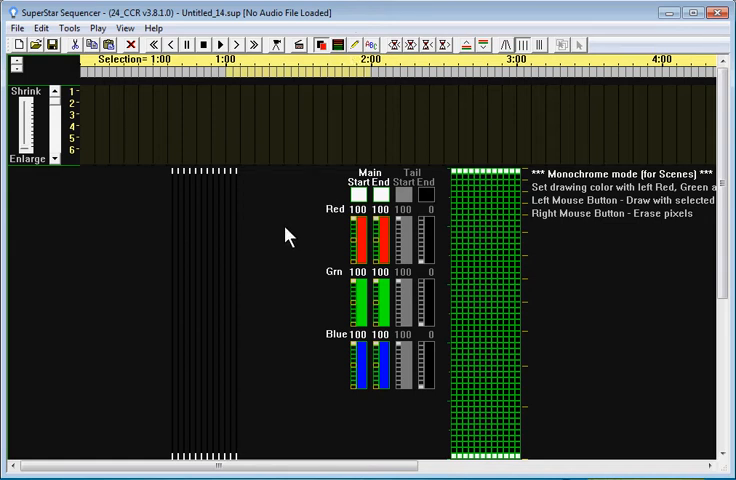
mouse_move(182, 312)
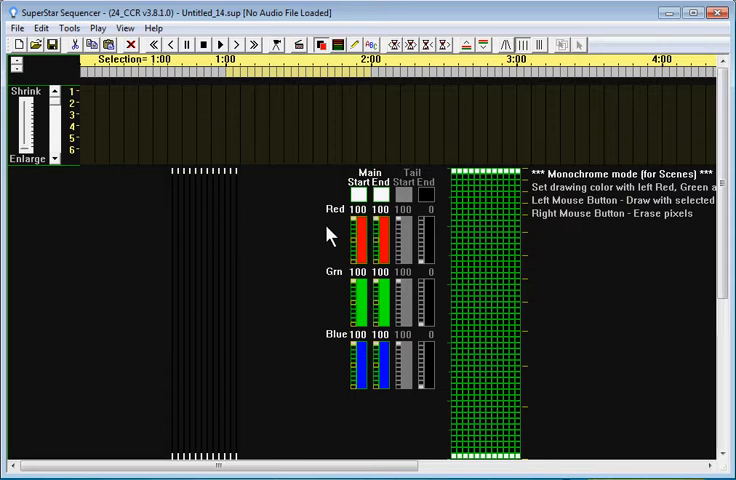
mouse_move(308, 236)
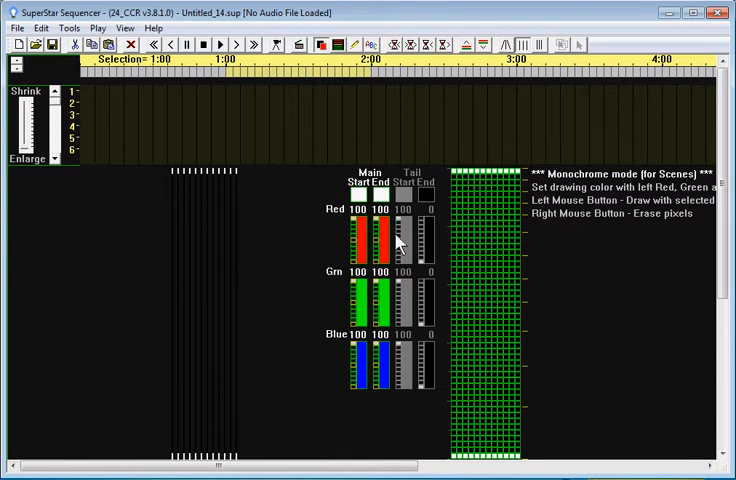
mouse_move(178, 236)
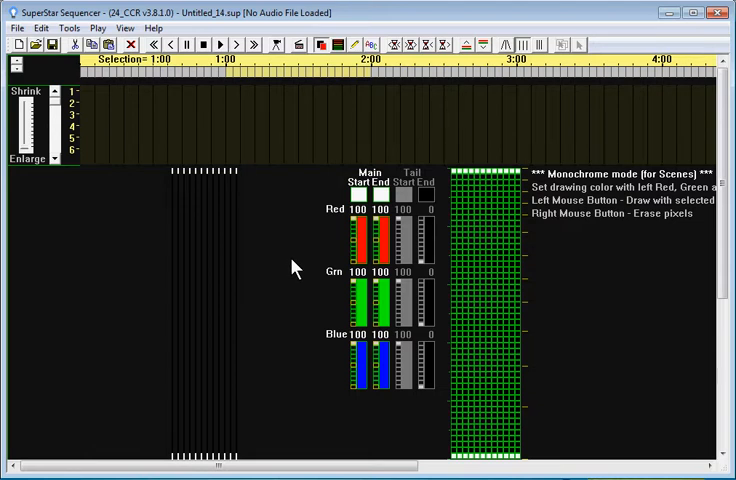
mouse_move(236, 220)
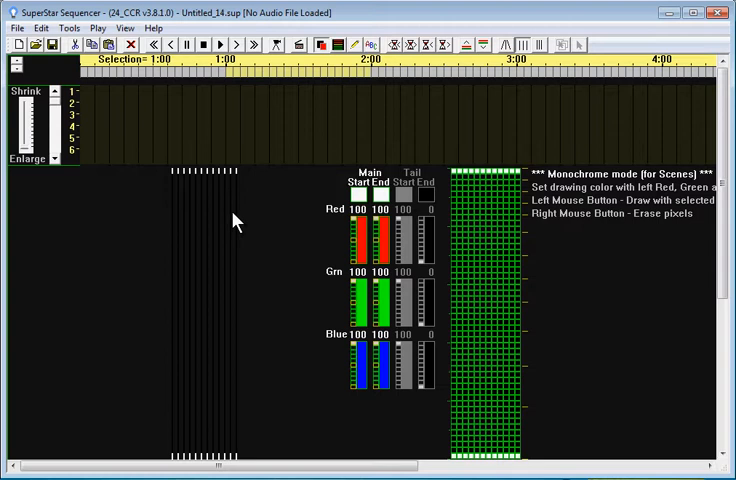
Bring up the Tools menu over the untitled, empty sequence.
click(68, 28)
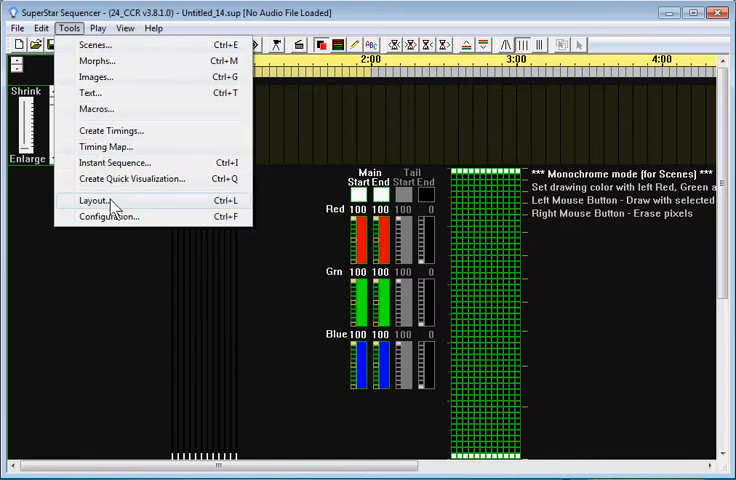
Review the Layout settings in CCR Mode, cancel without changes, then bring up the File menu.
click(94, 200)
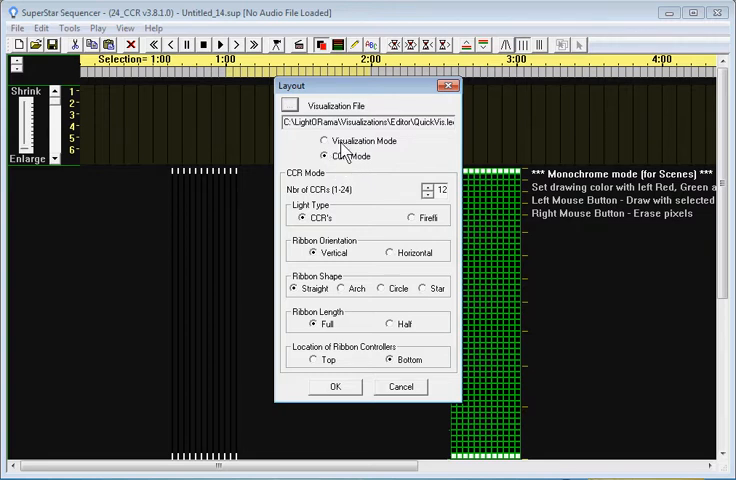
click(328, 156)
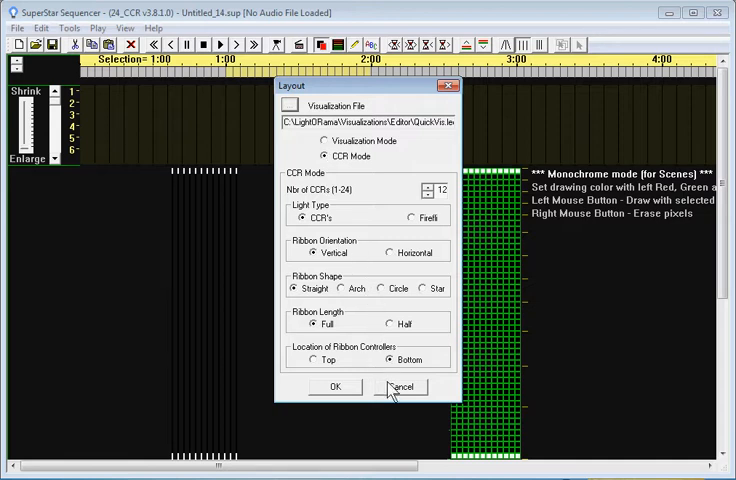
click(336, 388)
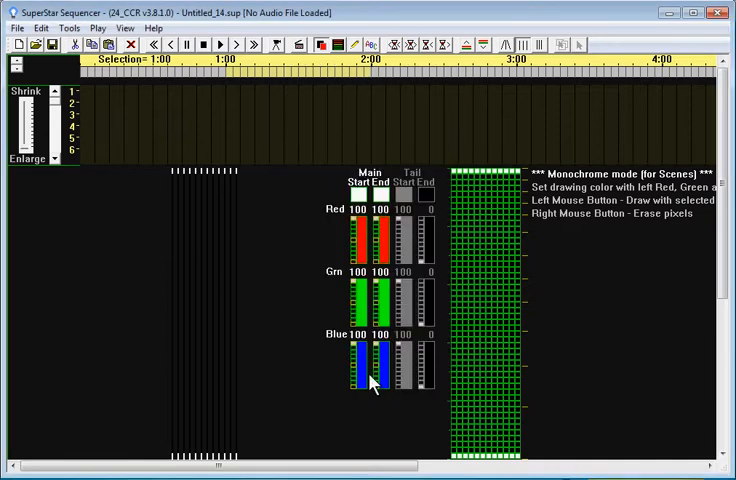
mouse_move(232, 204)
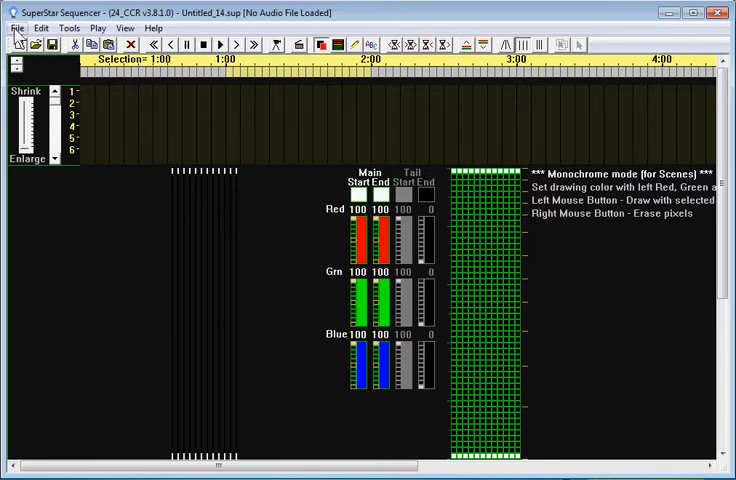
click(16, 28)
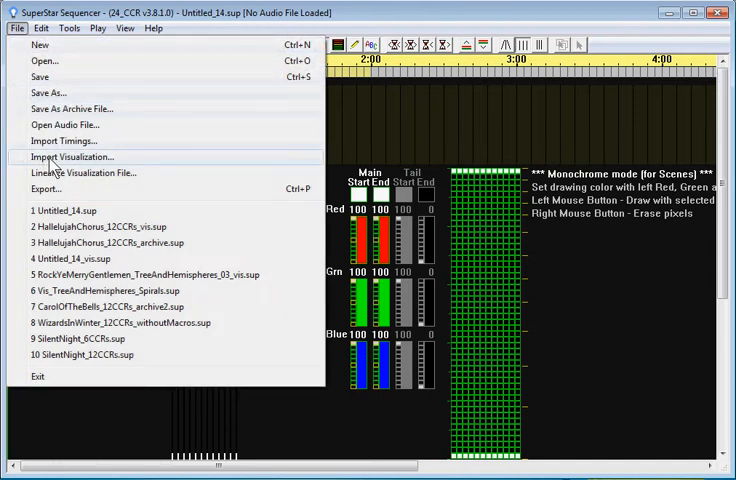
Start Import Visualization keeping Sorted by Rows and a Horizontal grid.
click(72, 156)
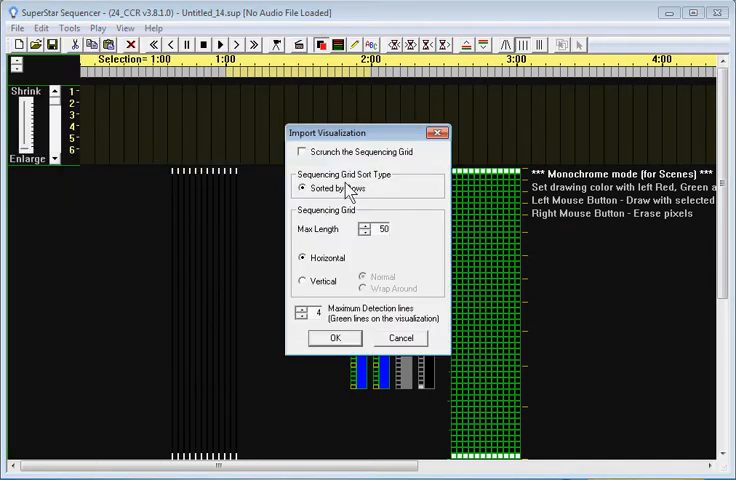
mouse_move(352, 158)
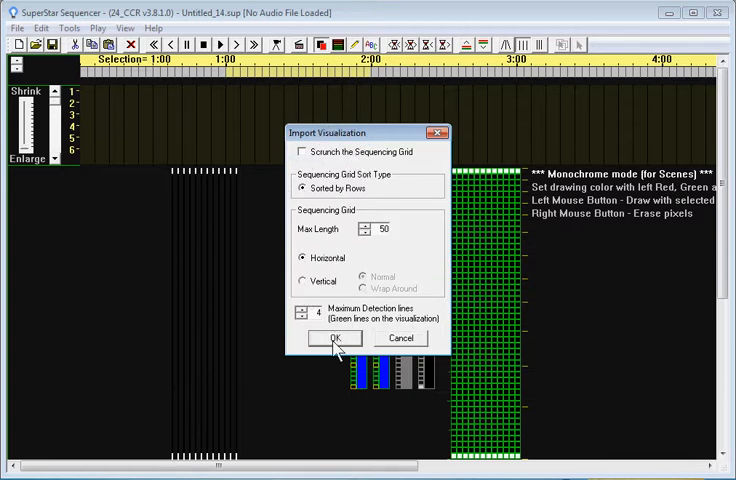
click(336, 338)
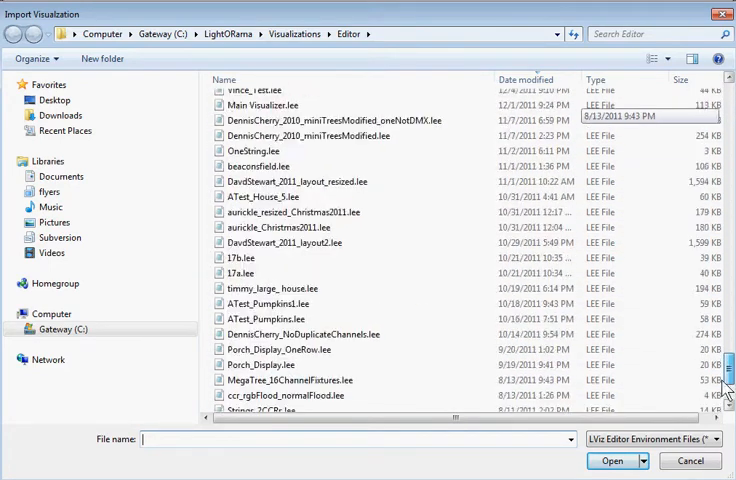
Import LightStrings.lee from the Samples folder.
scroll(down, 3)
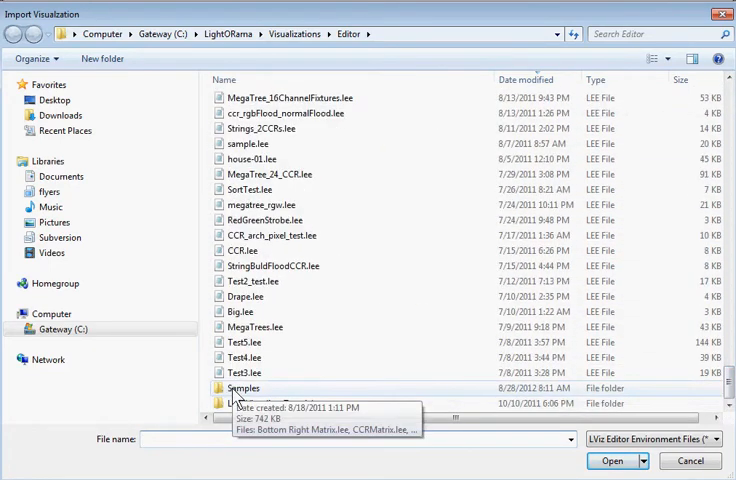
double_click(244, 388)
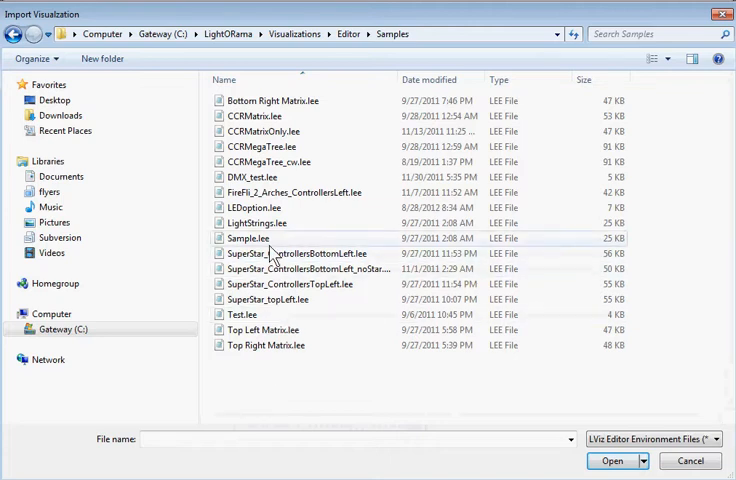
click(256, 224)
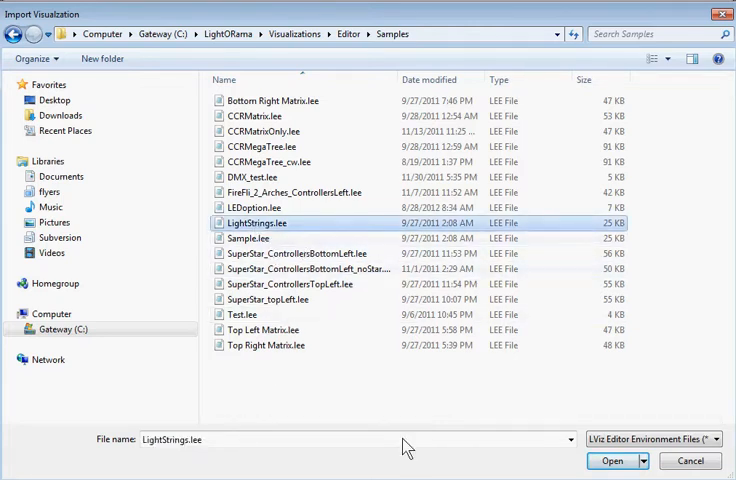
mouse_move(560, 438)
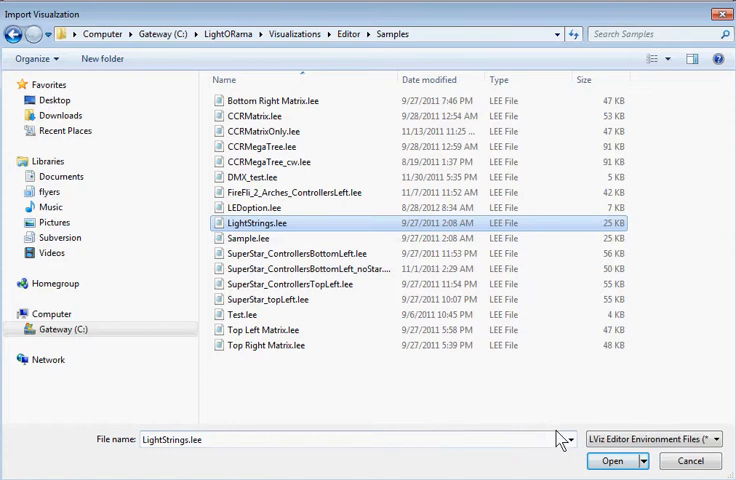
mouse_move(316, 288)
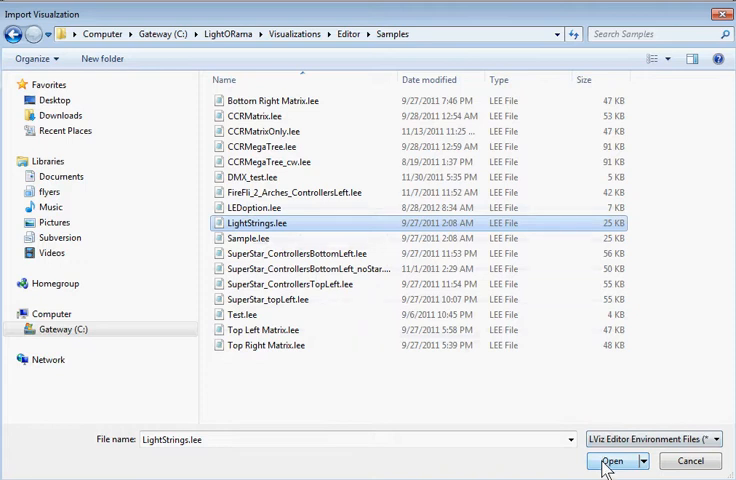
click(612, 460)
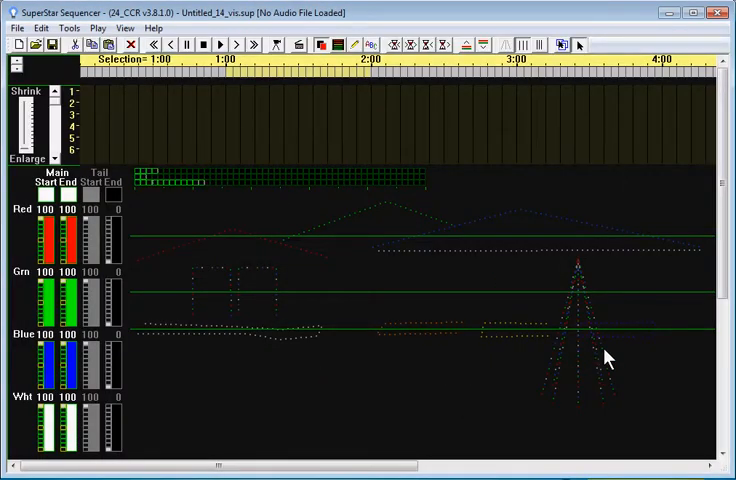
mouse_move(474, 264)
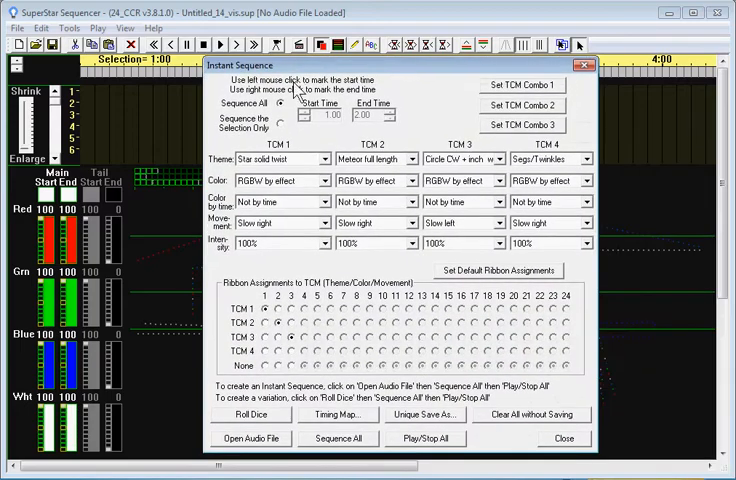
Load the House On Christmas Street audio and generate an instant sequence with Play/Stop All.
click(248, 438)
text(h)
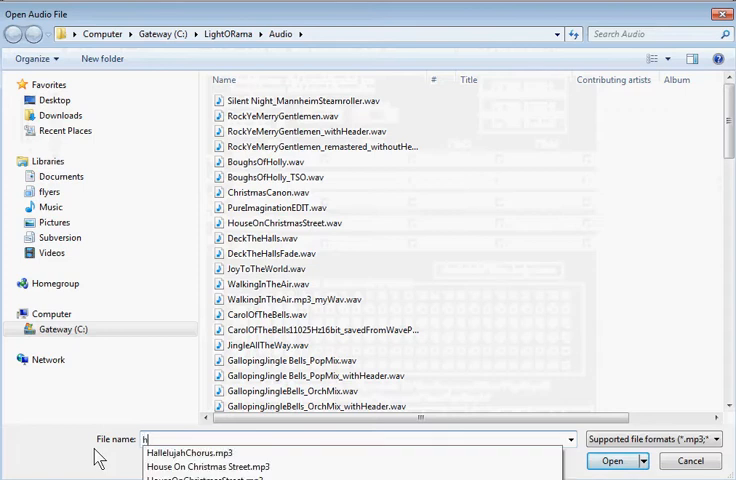
text(ou)
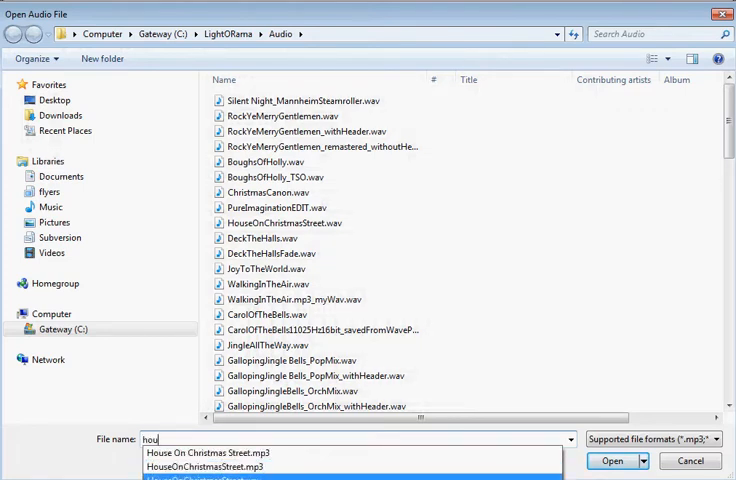
click(612, 460)
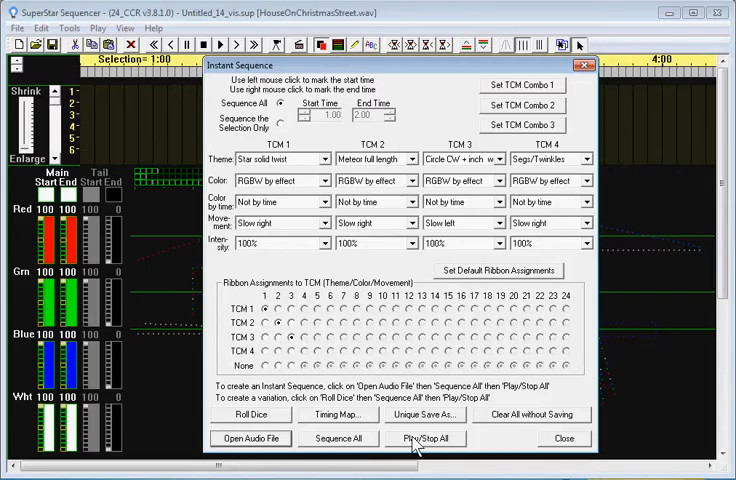
click(424, 438)
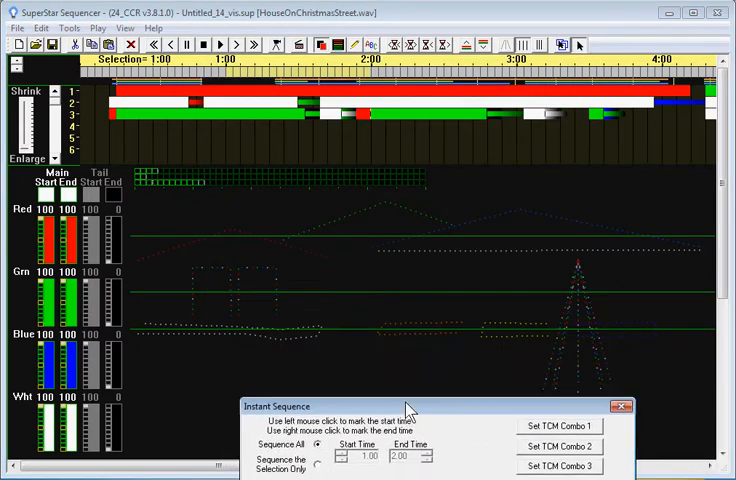
mouse_move(276, 44)
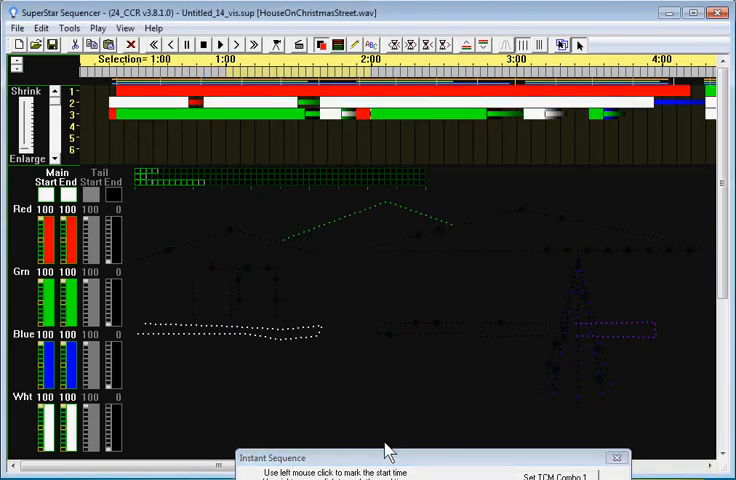
mouse_move(432, 404)
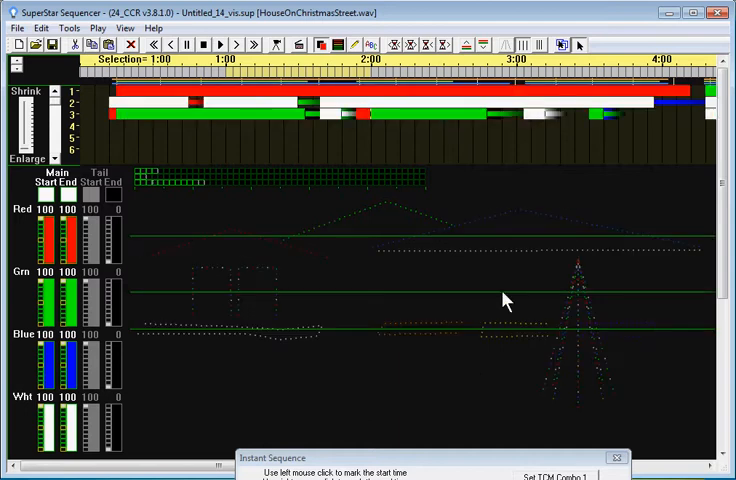
mouse_move(420, 340)
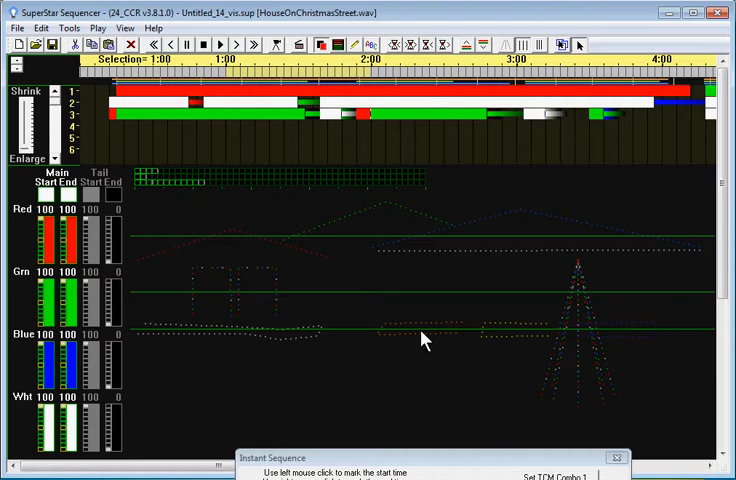
mouse_move(418, 412)
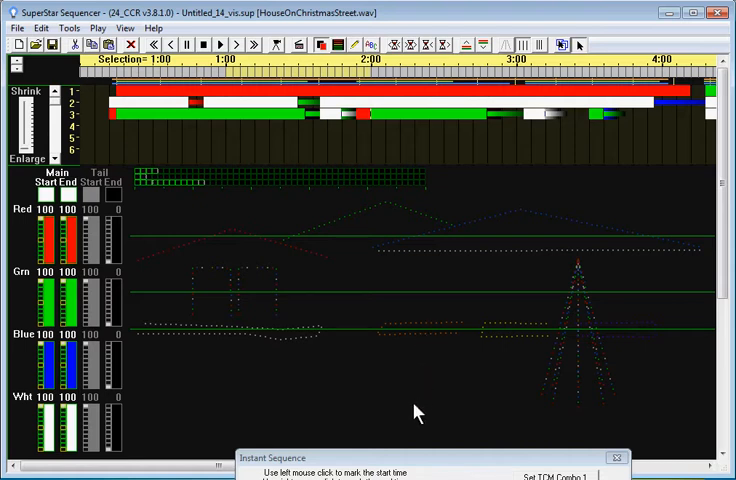
mouse_move(196, 156)
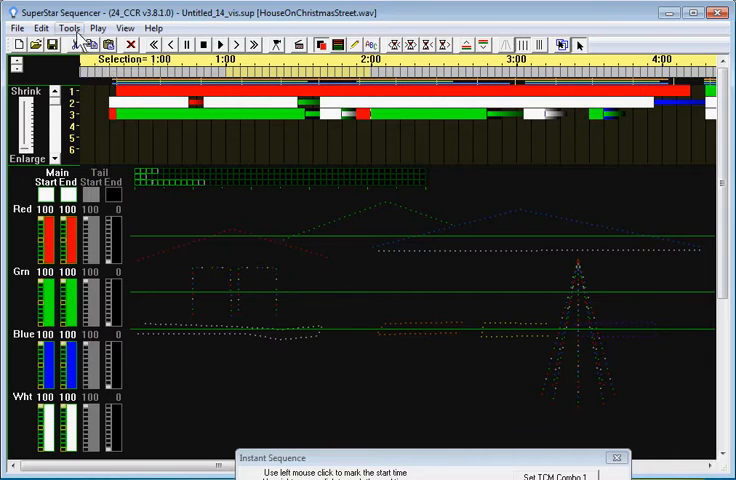
In Create Quick Visualization, tick rows 2 and 3 as Cosmic Color Ribbon controllers.
click(68, 28)
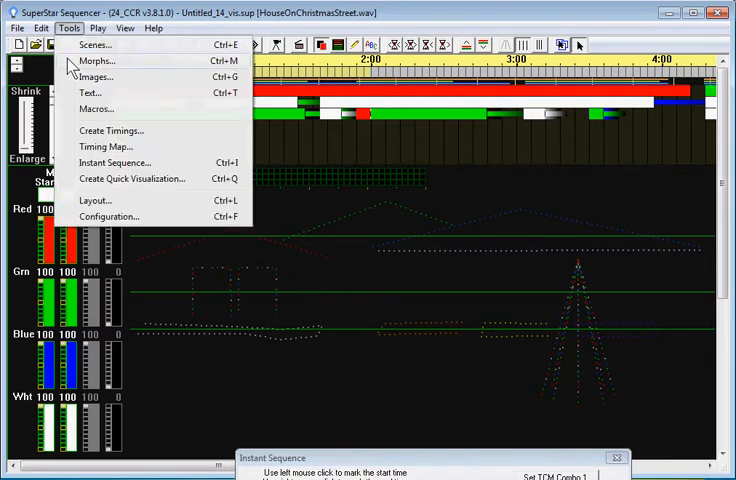
mouse_move(110, 184)
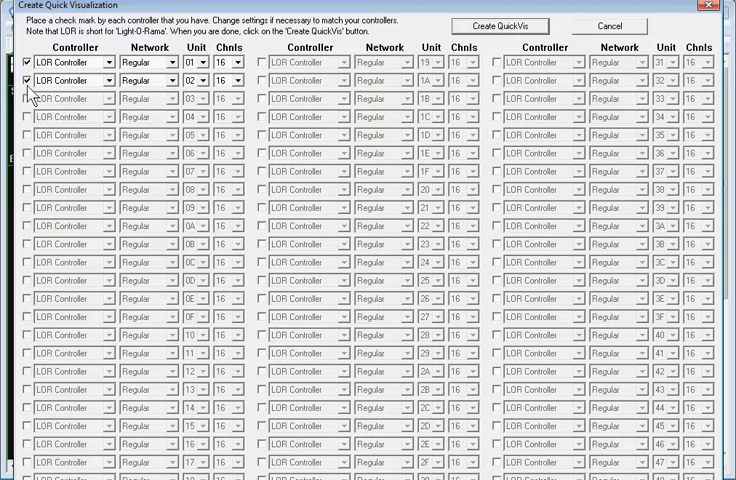
click(28, 80)
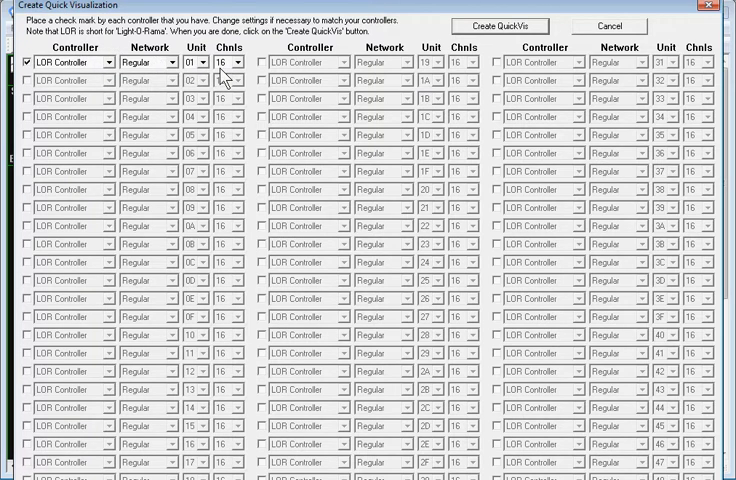
mouse_move(112, 88)
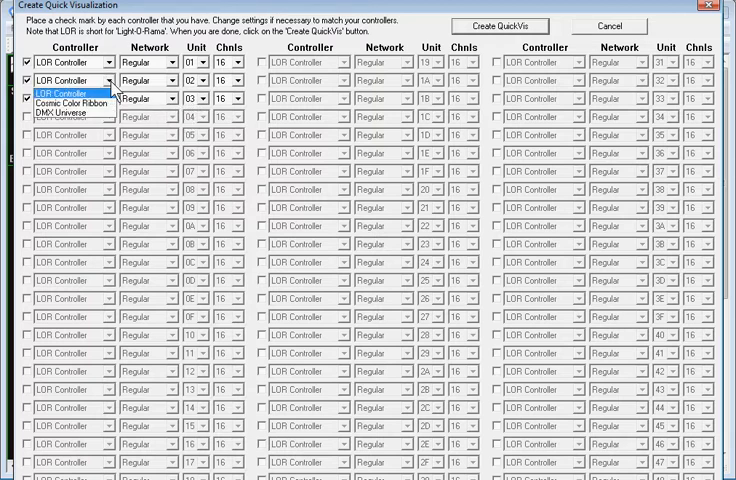
mouse_move(120, 96)
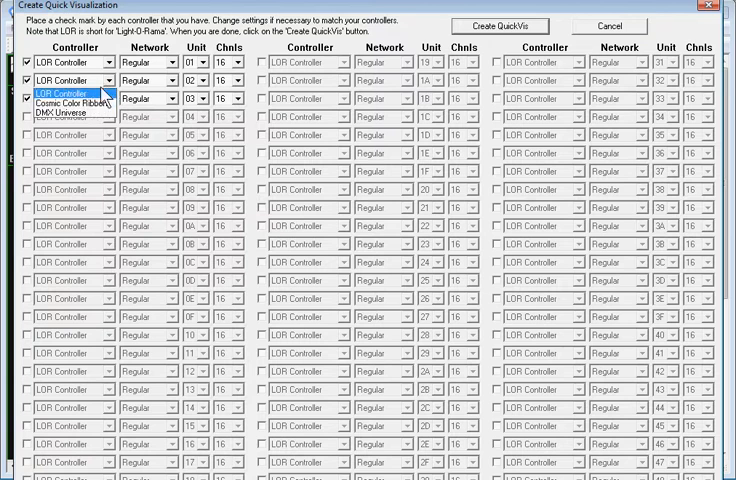
click(60, 92)
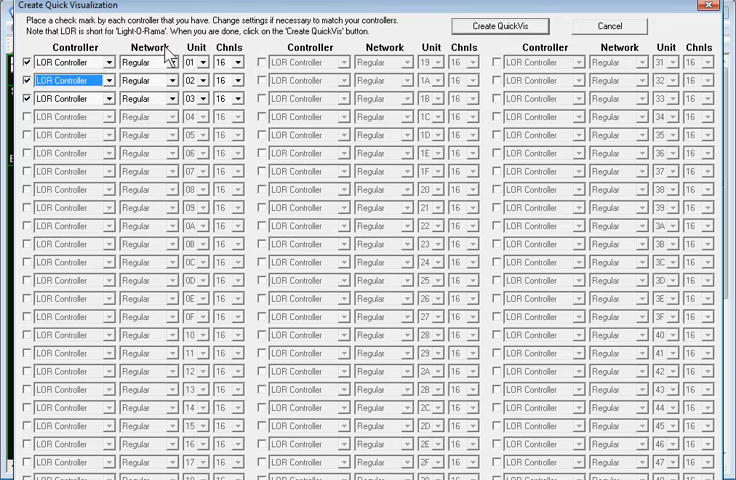
mouse_move(184, 100)
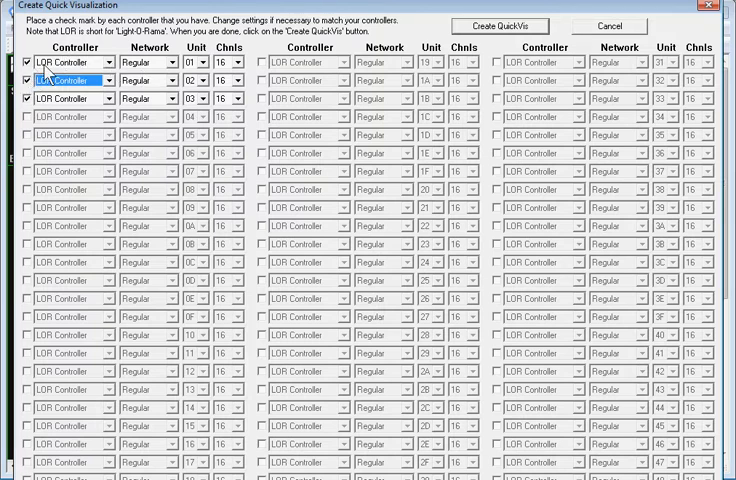
mouse_move(464, 100)
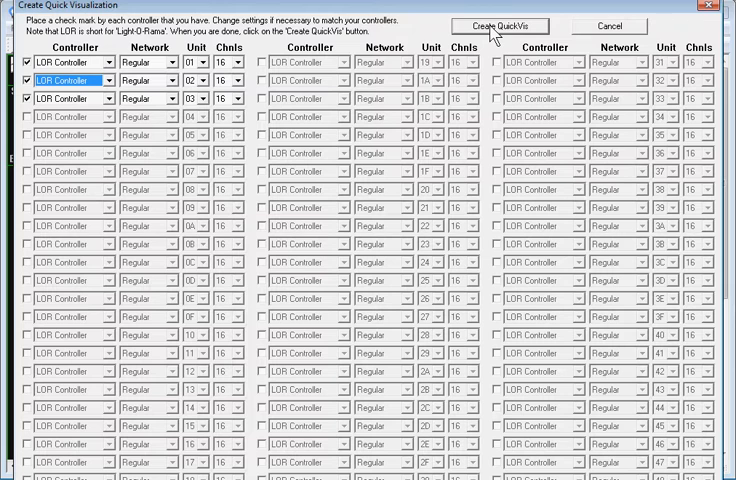
Create the QuickVis so the new CCR rows appear in the sequencing grid.
click(492, 26)
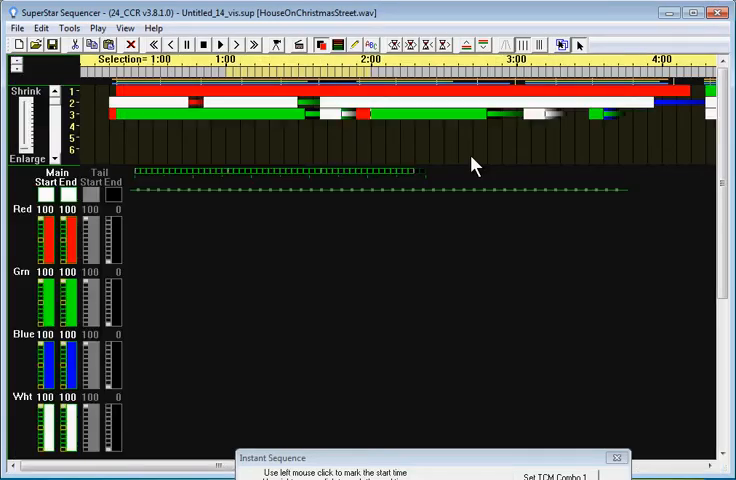
mouse_move(336, 192)
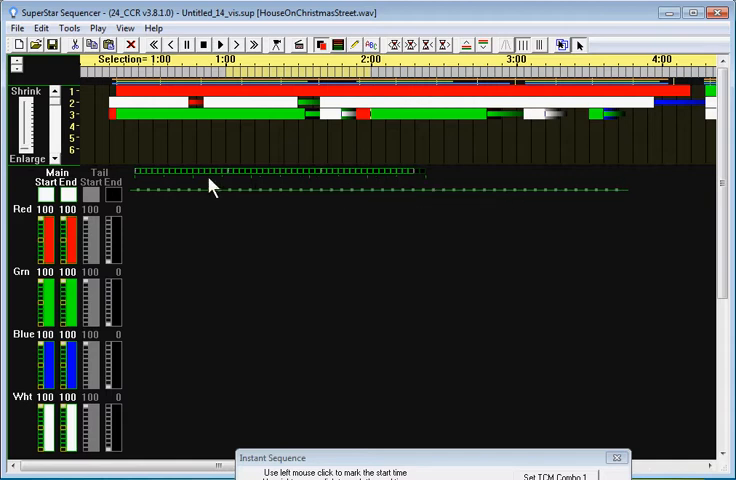
mouse_move(658, 202)
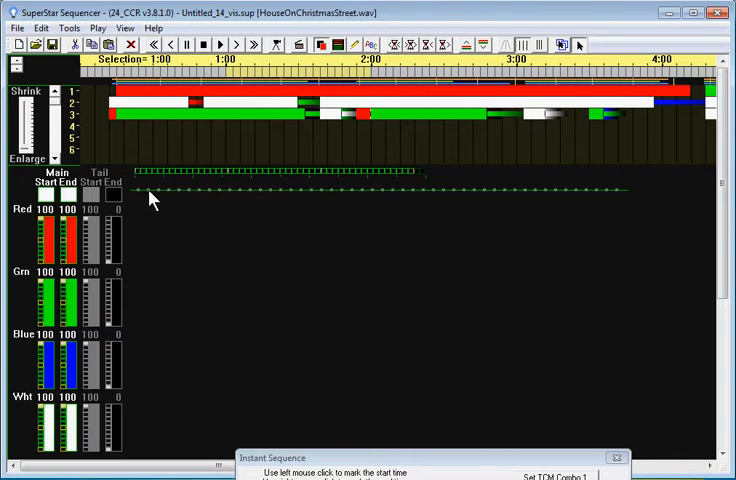
mouse_move(142, 196)
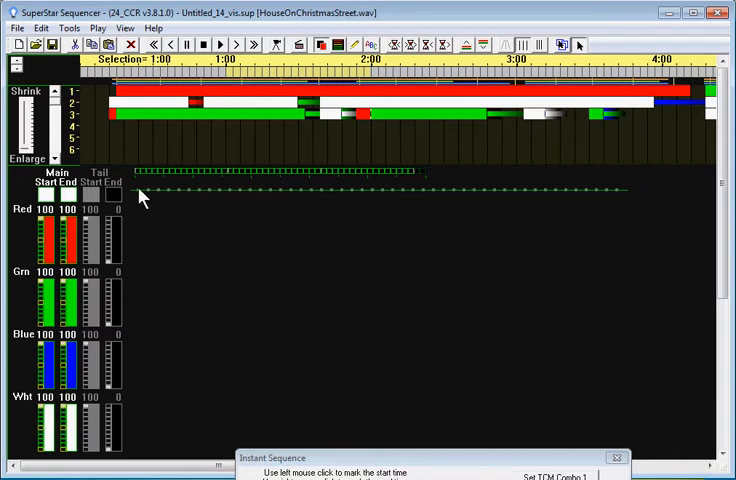
mouse_move(258, 200)
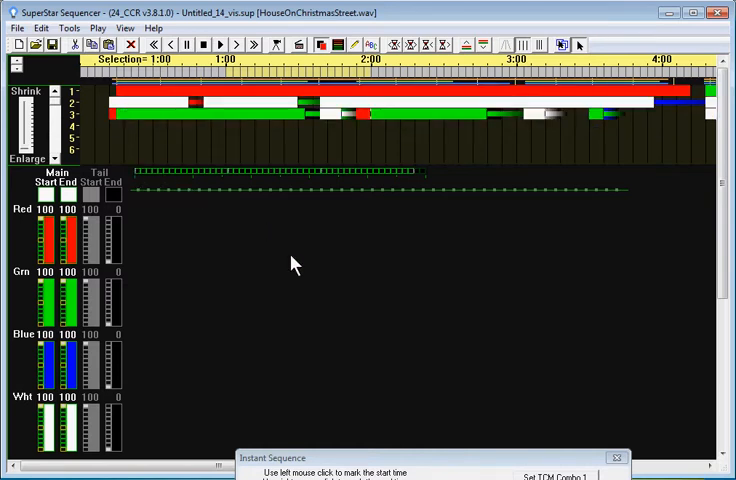
mouse_move(440, 436)
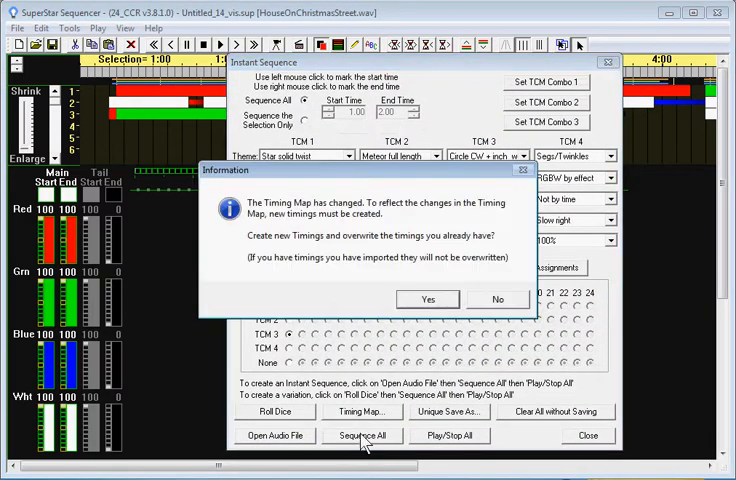
Sequence All with new timings, erasing the current sequence, and dismiss the finished build.
click(428, 300)
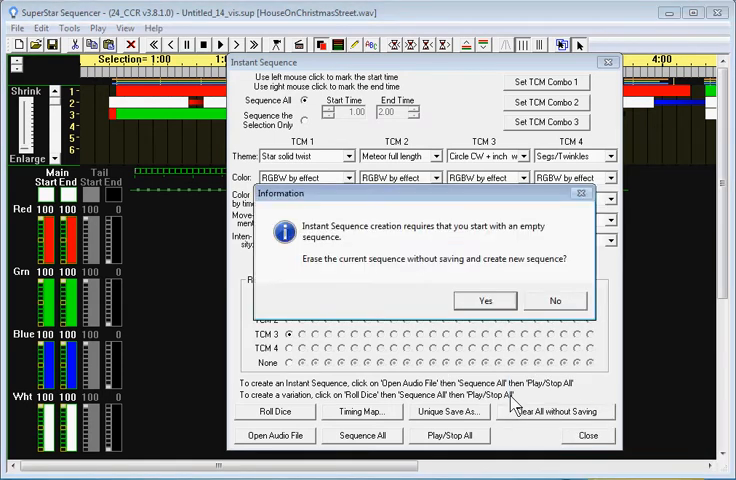
click(484, 300)
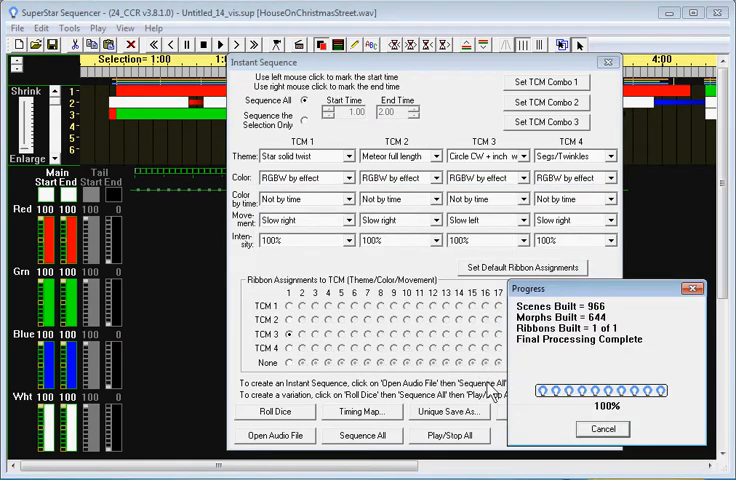
click(602, 428)
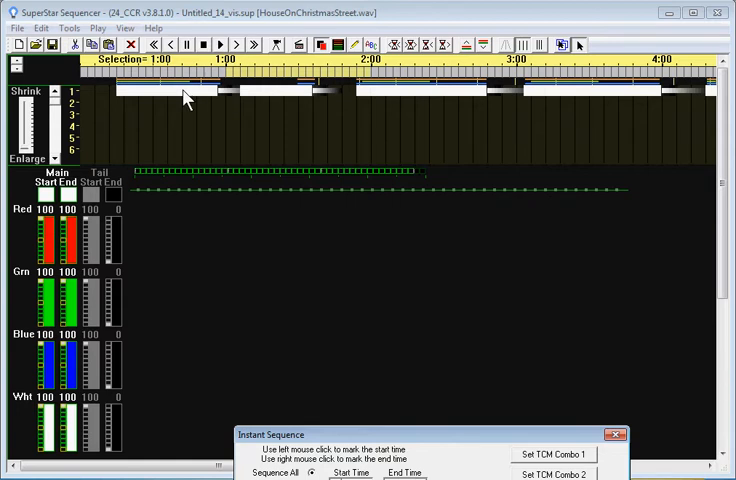
mouse_move(140, 196)
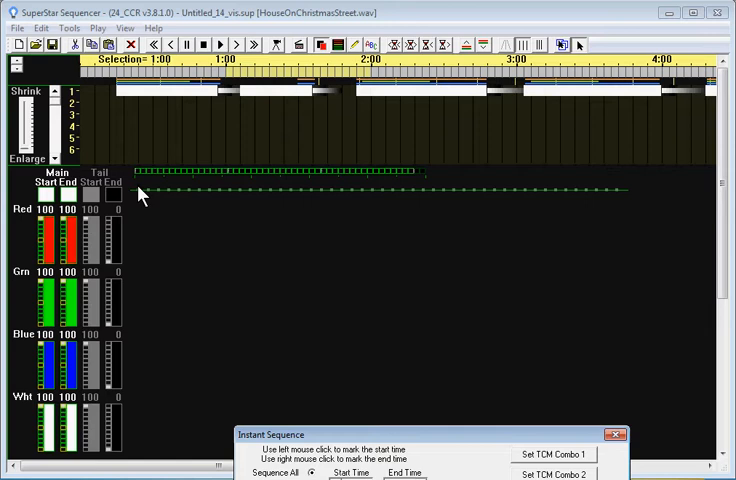
mouse_move(436, 96)
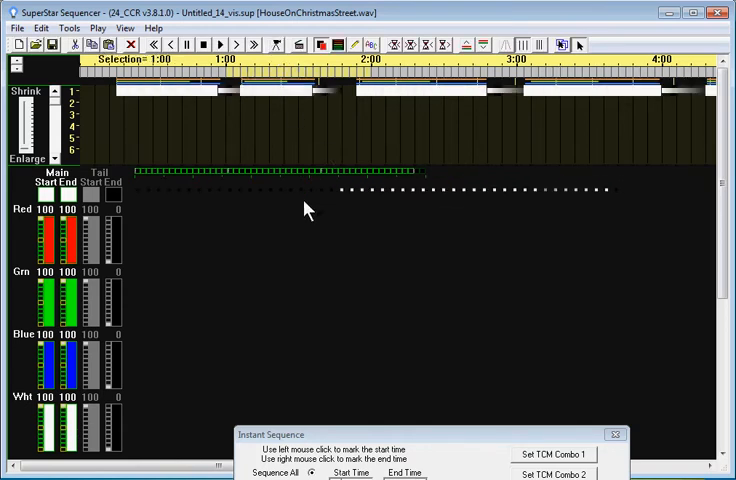
mouse_move(150, 196)
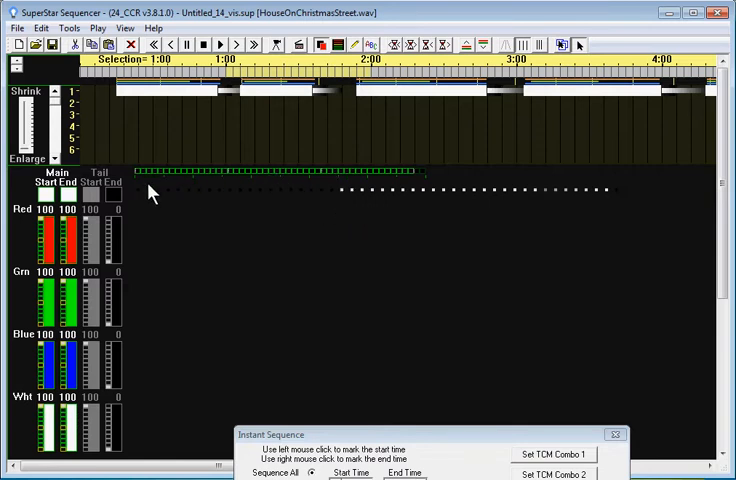
mouse_move(416, 258)
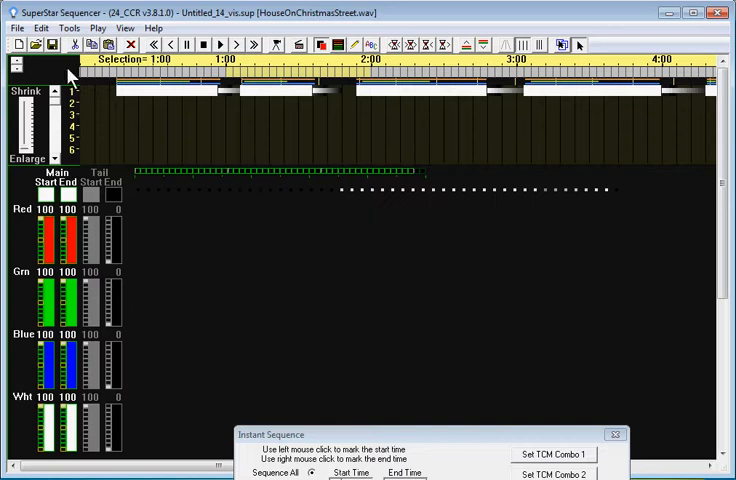
Bring up the File menu over the regenerated, unsaved Untitled_14 sequence.
click(16, 28)
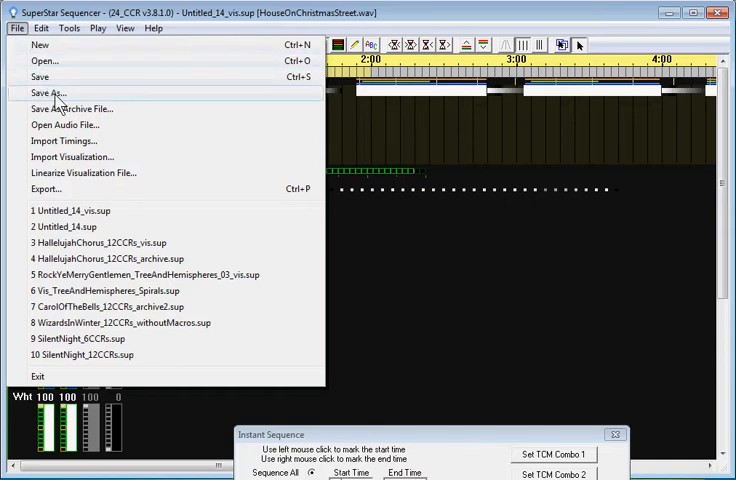
Save the sequence as QuickVisSample.sup in the SuperStar Sequences folder.
click(44, 92)
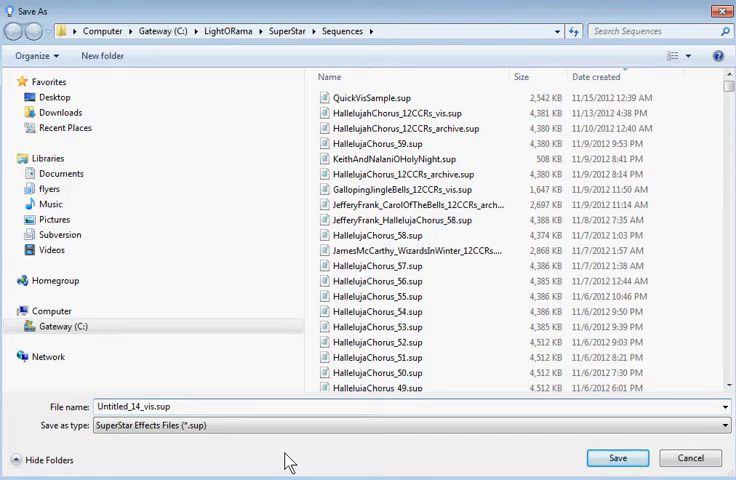
text(QuickVis)
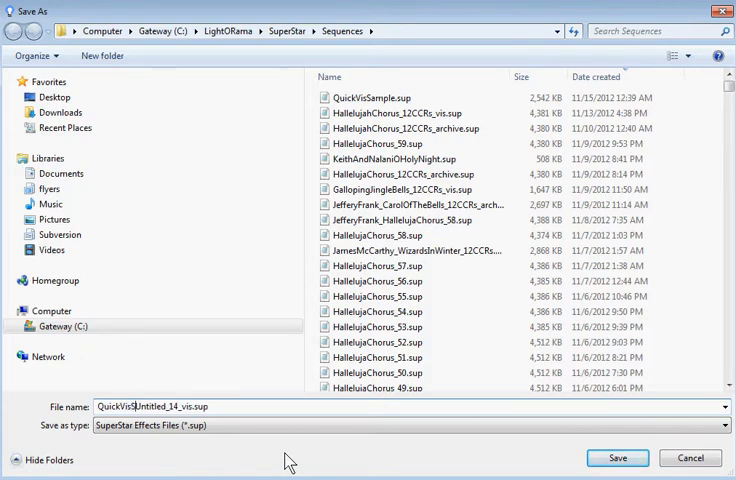
text(Sample)
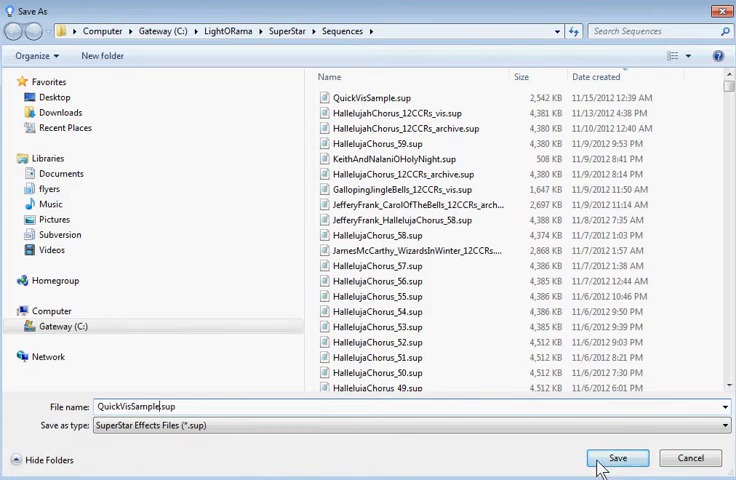
click(616, 458)
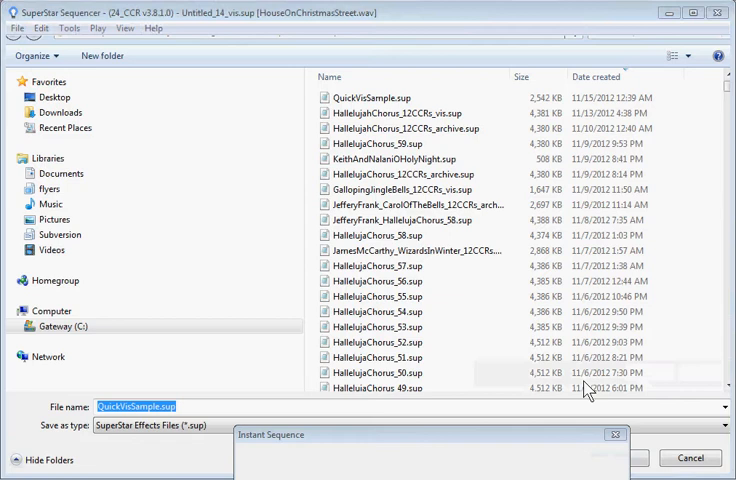
click(624, 458)
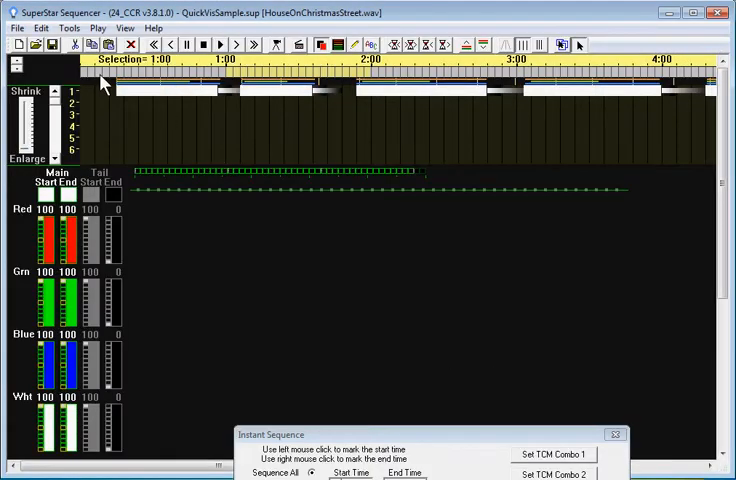
Export as Light-O-Rama Musical Sequence QuickVisSample_sup.lms, replacing the existing file.
click(16, 28)
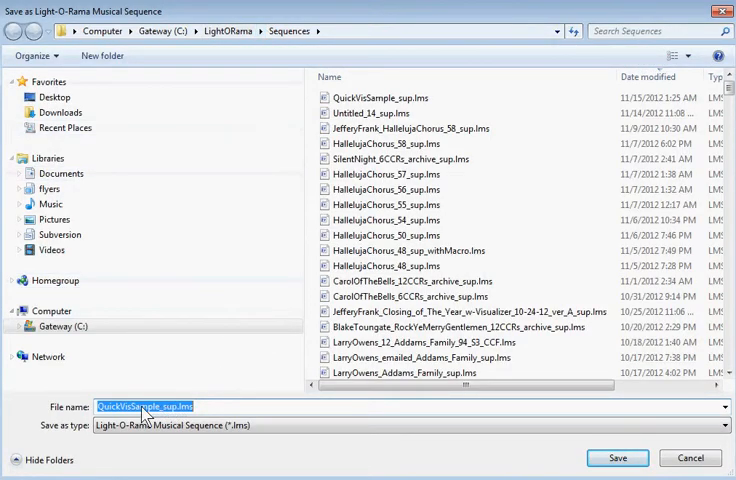
click(616, 456)
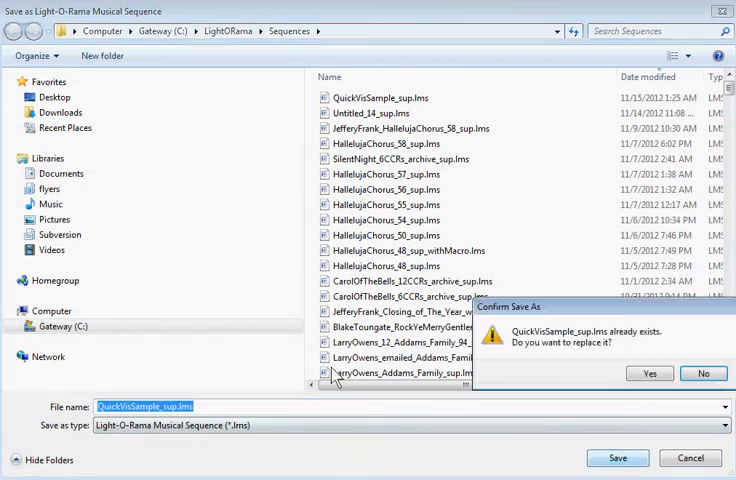
click(648, 372)
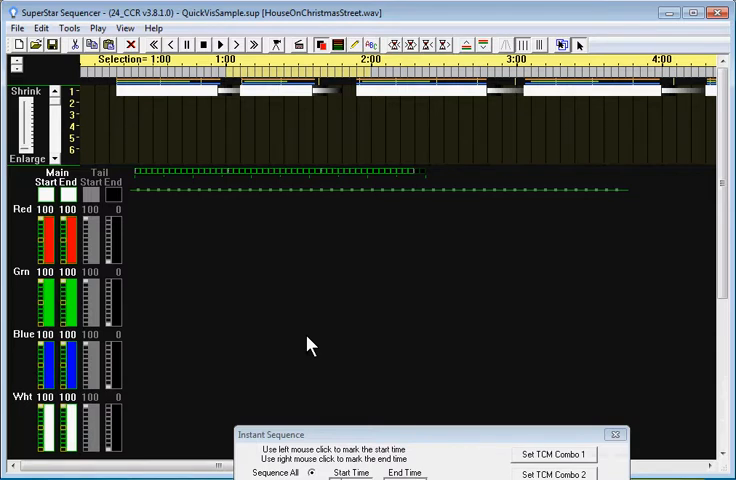
mouse_move(322, 360)
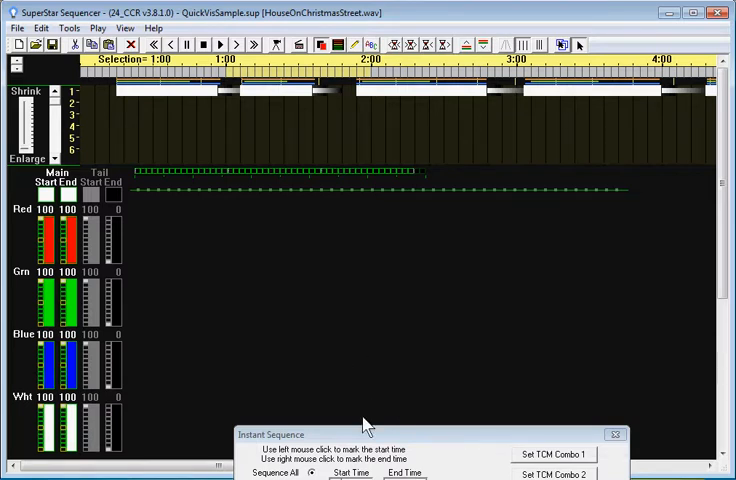
Launch the Sequence Editor and open QuickVisSample_sup.lms from the Existing Sequence list.
click(10, 476)
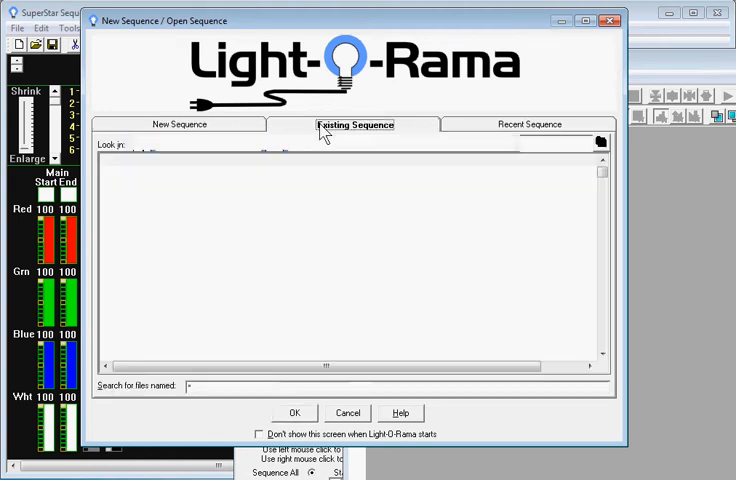
click(356, 124)
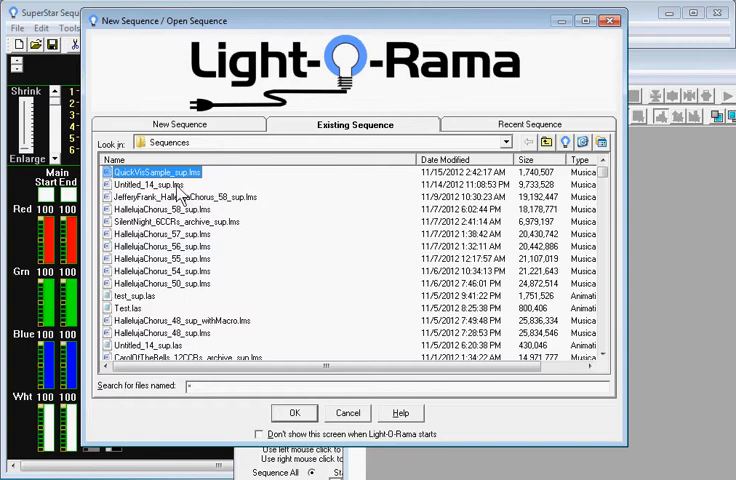
click(160, 184)
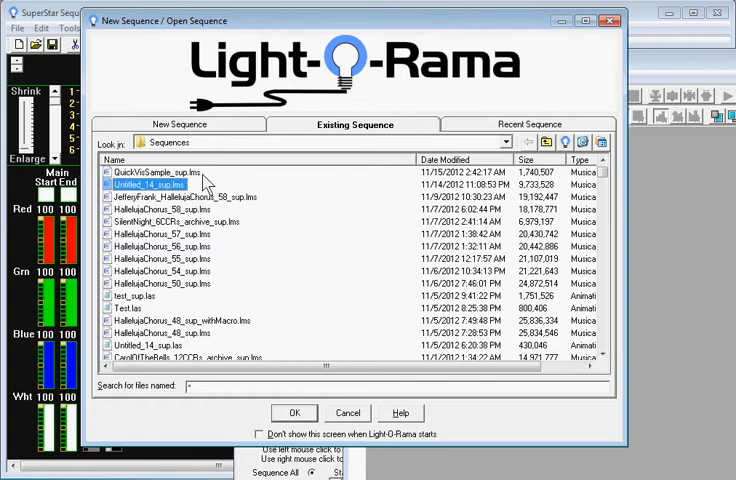
mouse_move(318, 192)
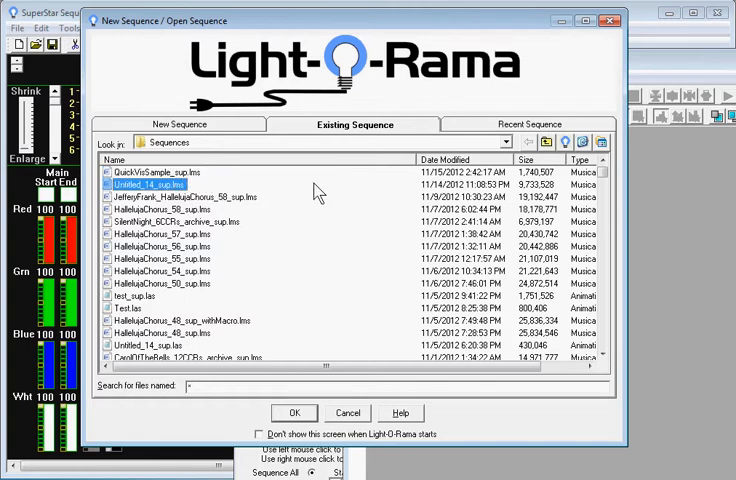
click(160, 172)
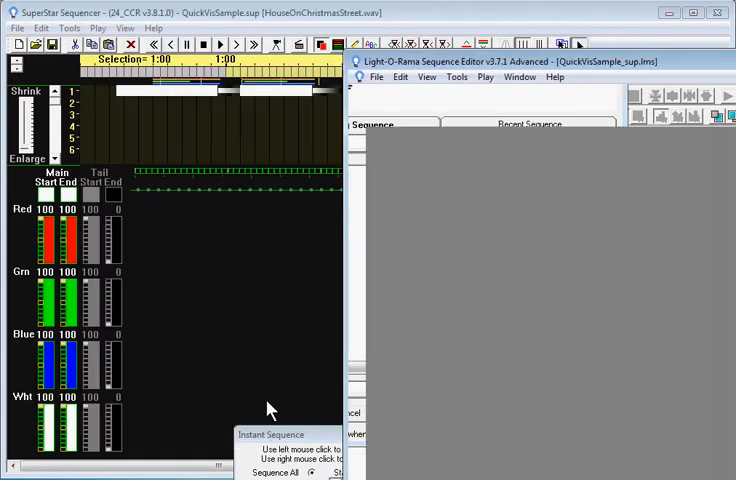
mouse_move(424, 340)
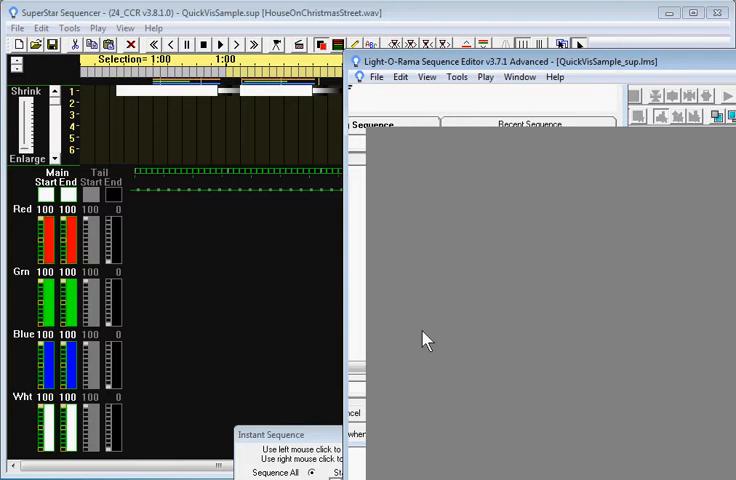
mouse_move(488, 292)
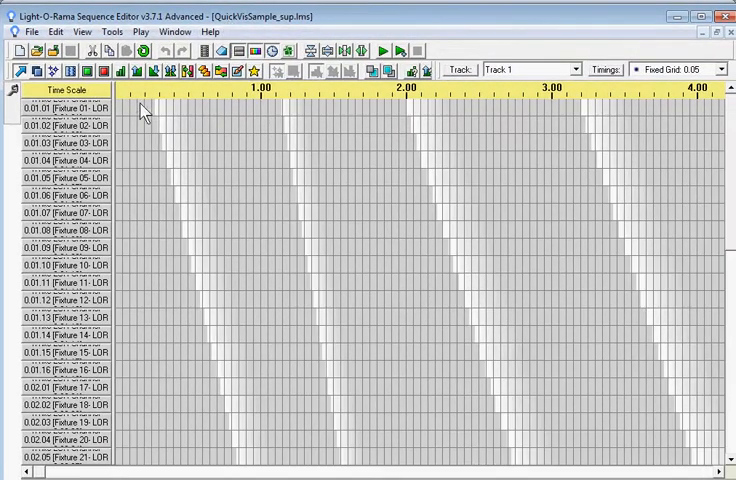
mouse_move(510, 276)
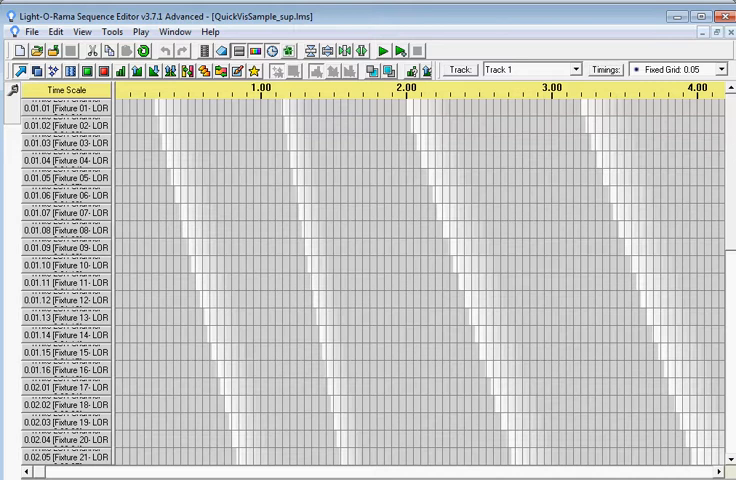
scroll(down, 3)
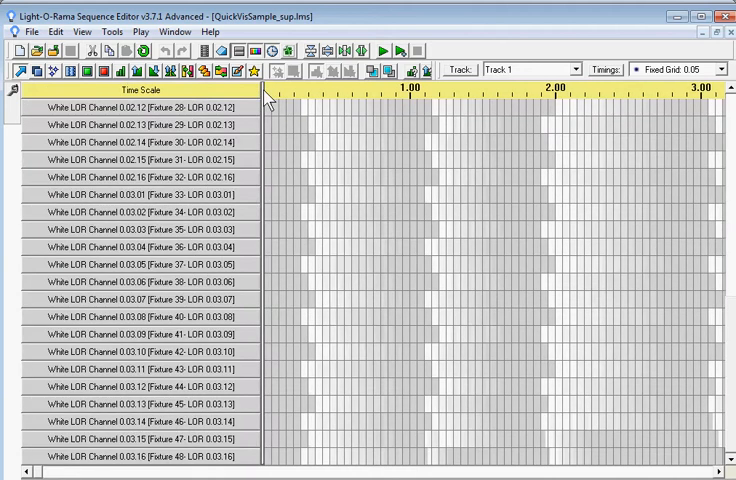
mouse_move(228, 310)
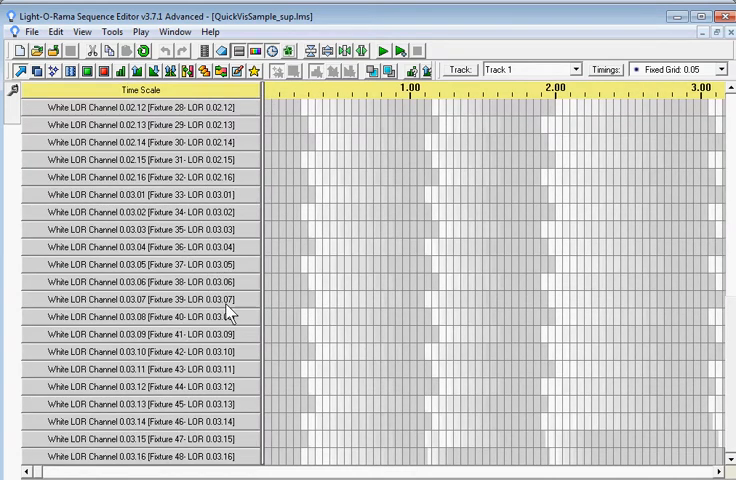
mouse_move(696, 356)
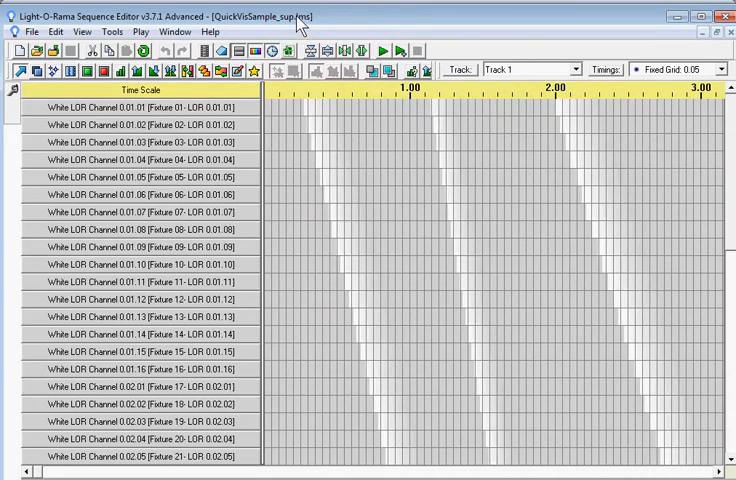
mouse_move(420, 268)
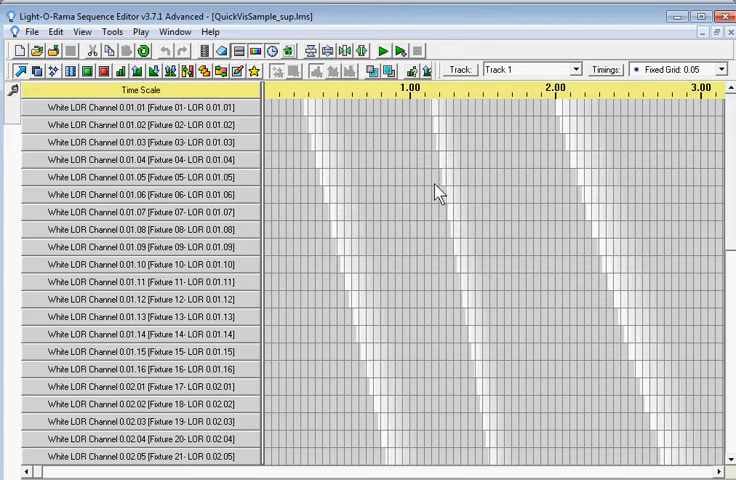
mouse_move(390, 248)
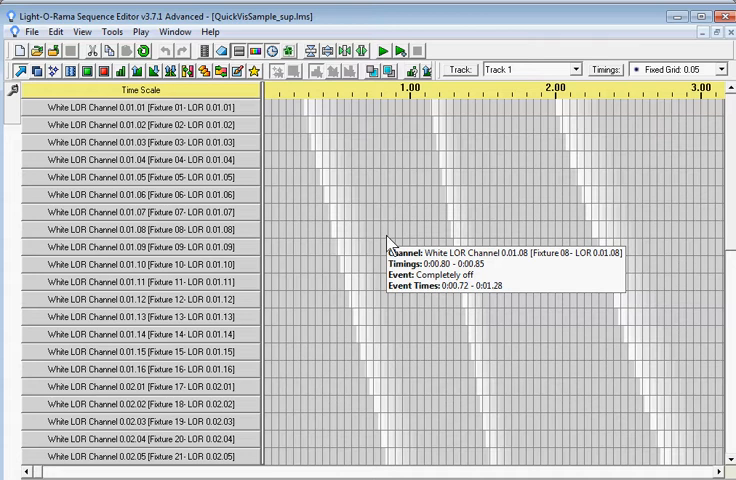
mouse_move(424, 188)
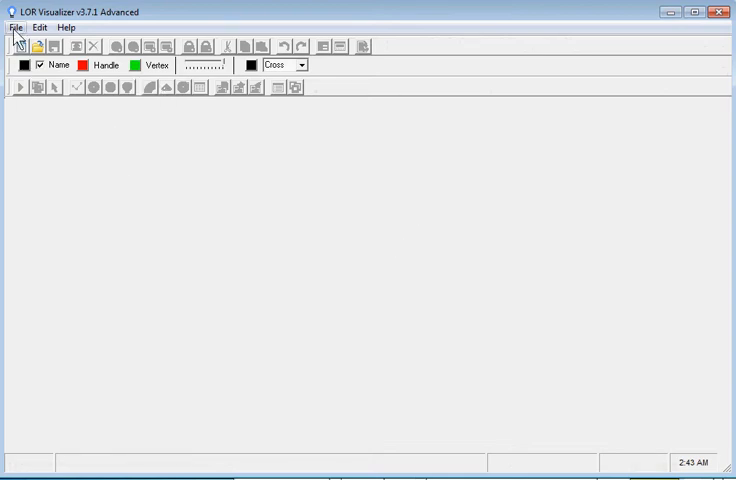
Open LightStrings.lee from the Samples folder as the current visualization.
click(14, 28)
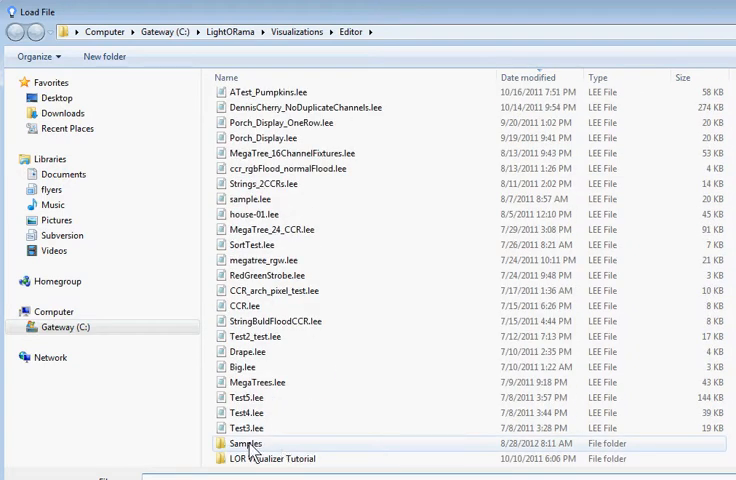
double_click(244, 444)
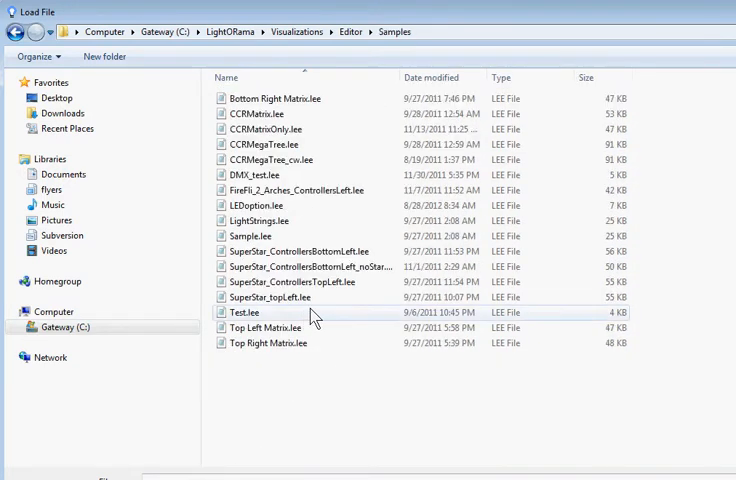
click(260, 220)
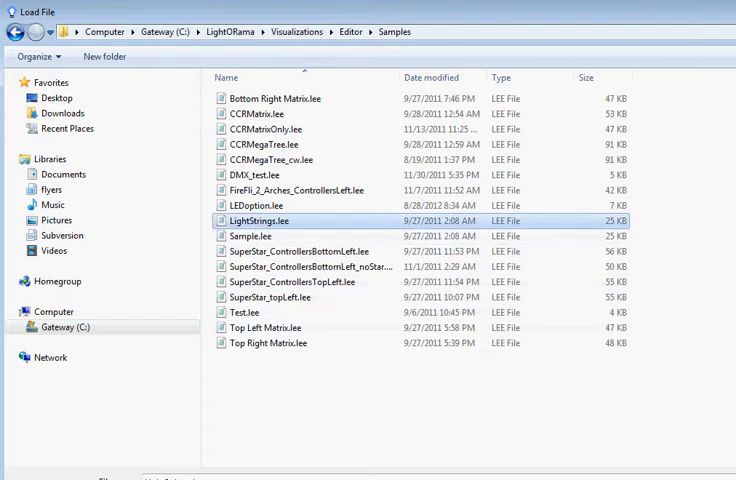
double_click(260, 220)
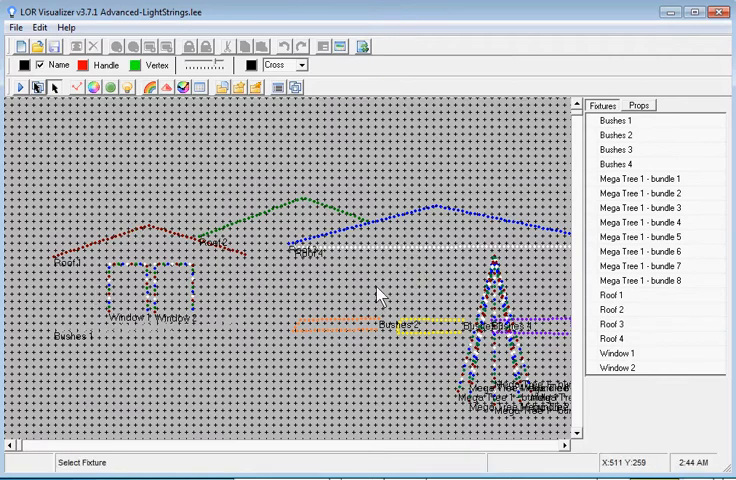
mouse_move(412, 348)
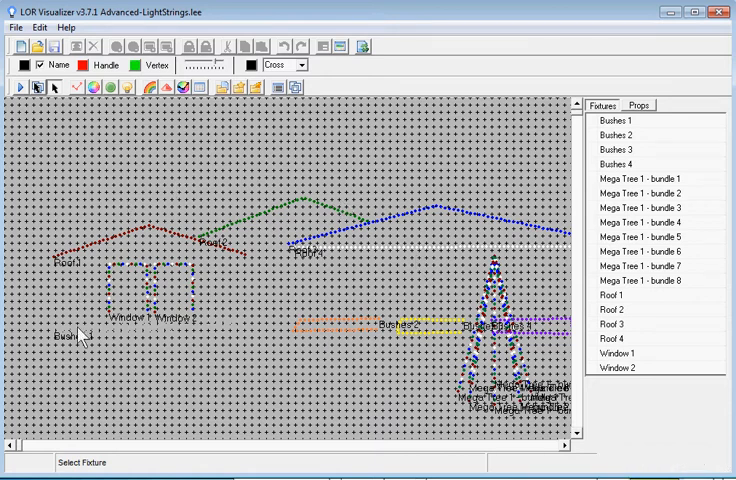
mouse_move(458, 258)
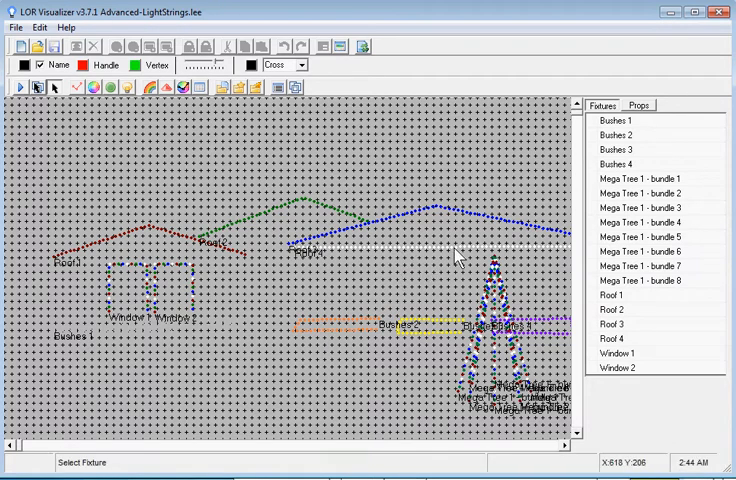
mouse_move(340, 322)
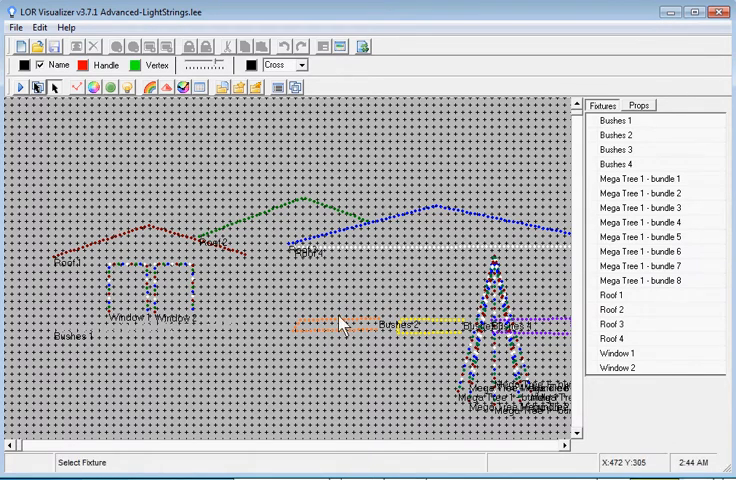
mouse_move(168, 200)
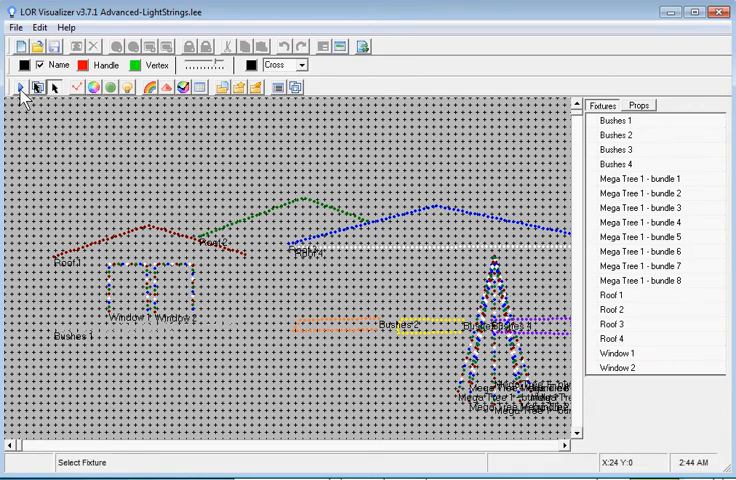
mouse_move(20, 90)
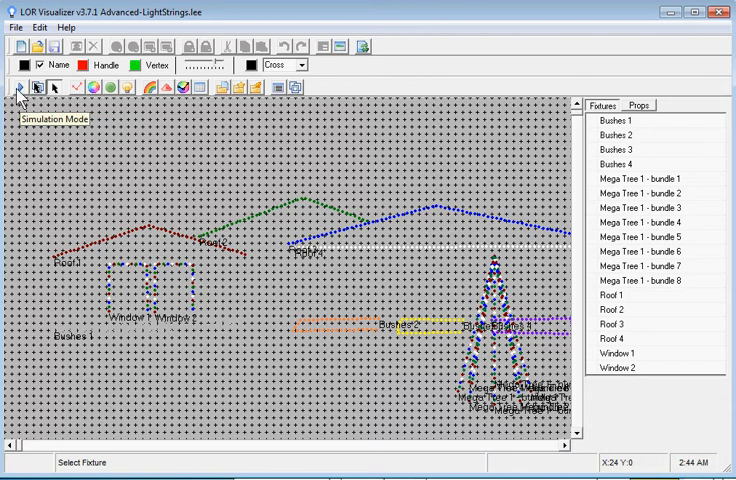
mouse_move(24, 96)
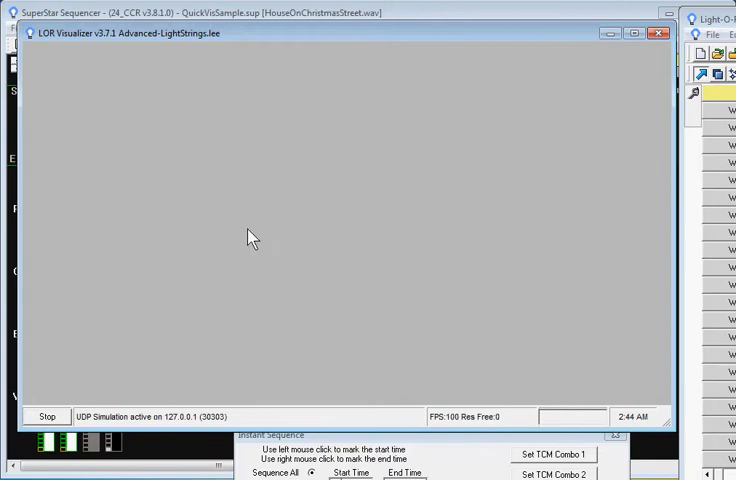
mouse_move(260, 242)
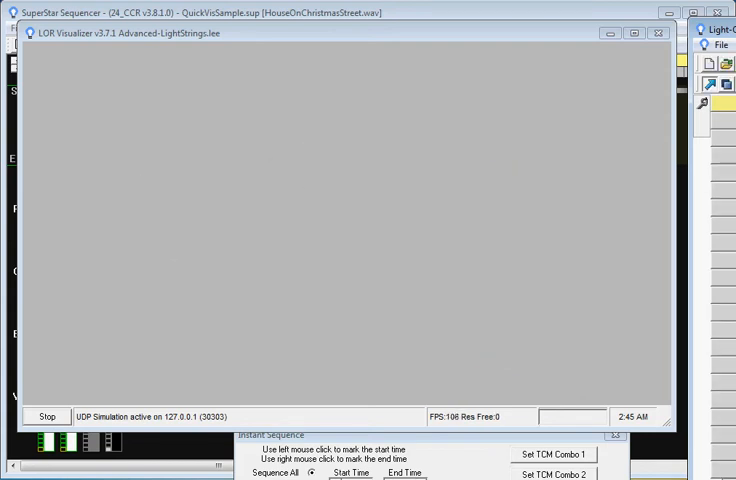
mouse_move(604, 220)
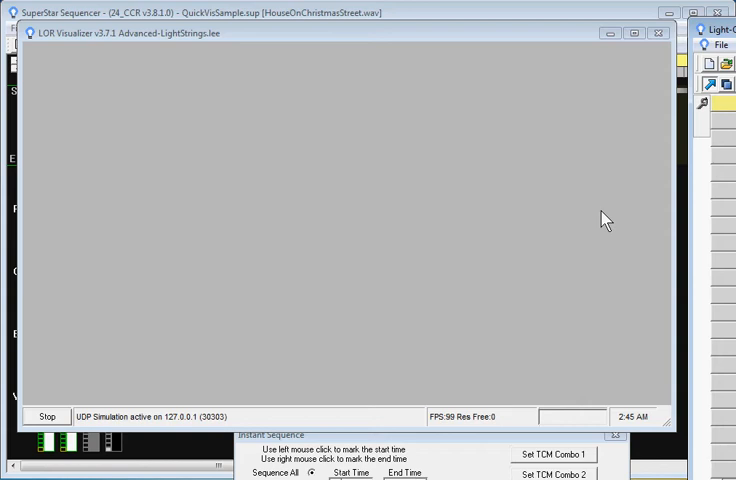
mouse_move(472, 252)
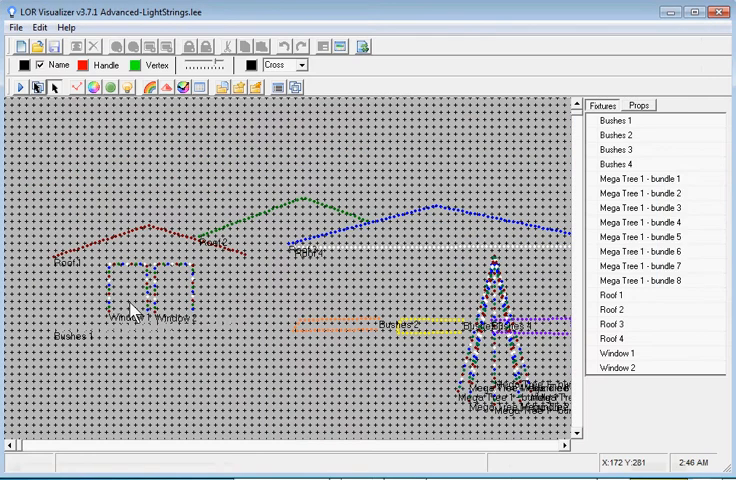
mouse_move(312, 184)
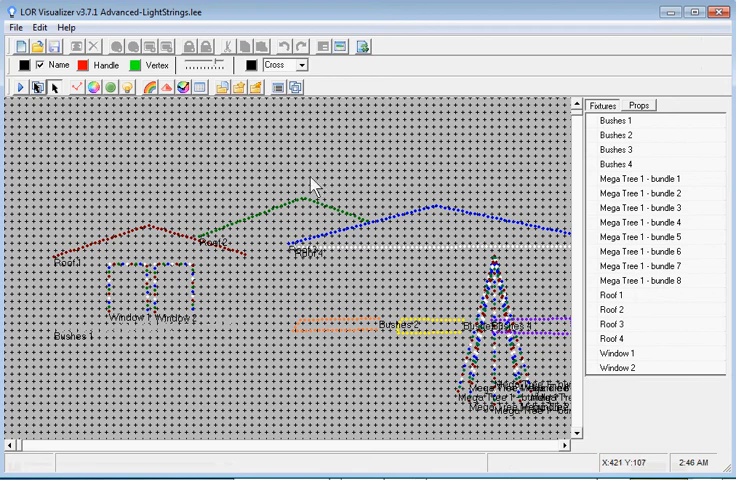
mouse_move(320, 182)
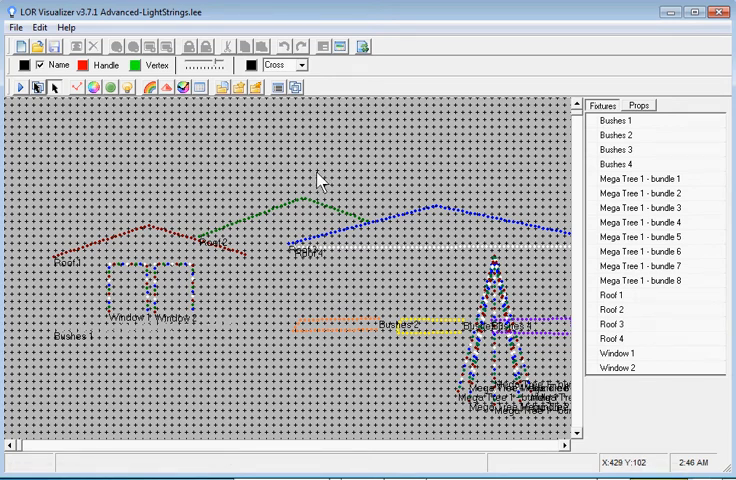
click(16, 28)
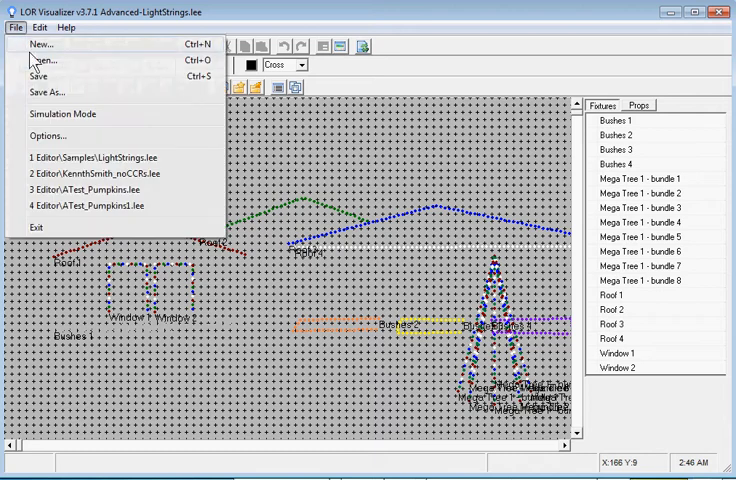
click(44, 60)
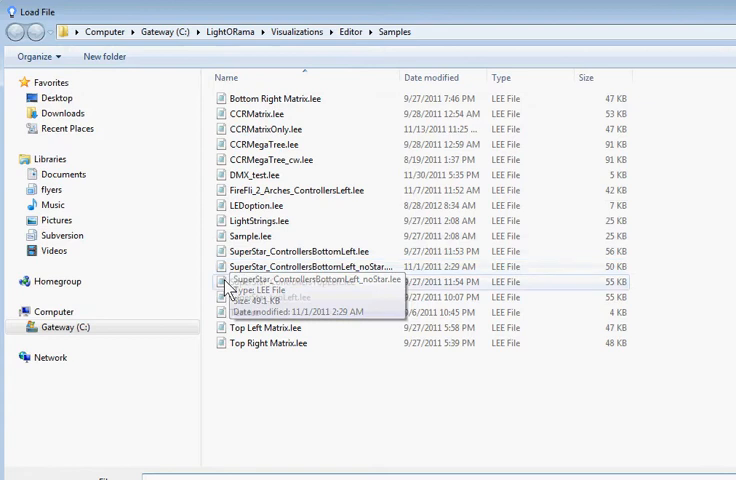
mouse_move(398, 62)
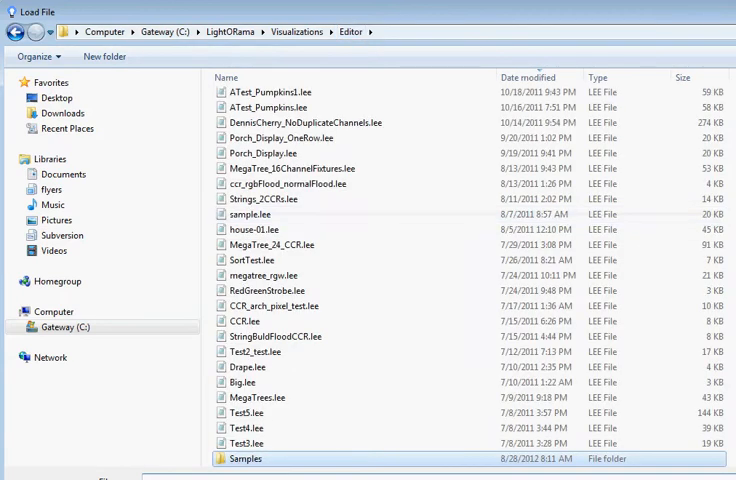
click(536, 76)
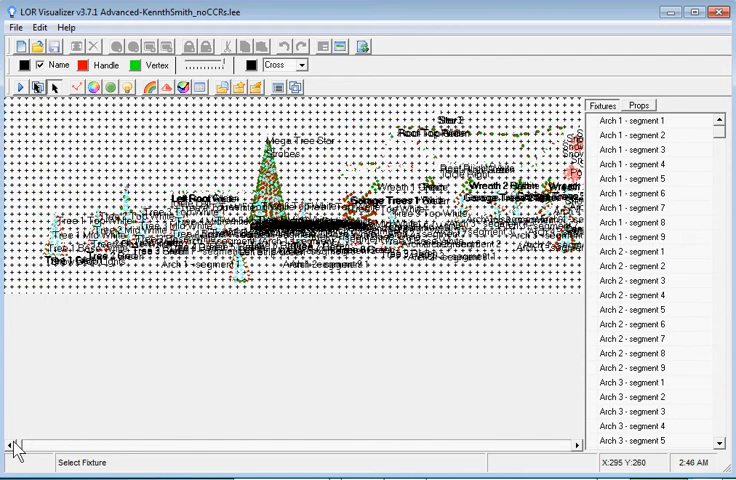
mouse_move(474, 424)
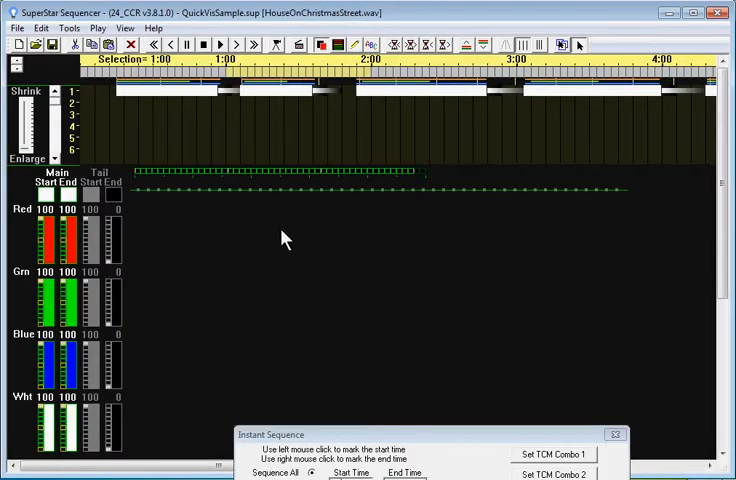
click(16, 28)
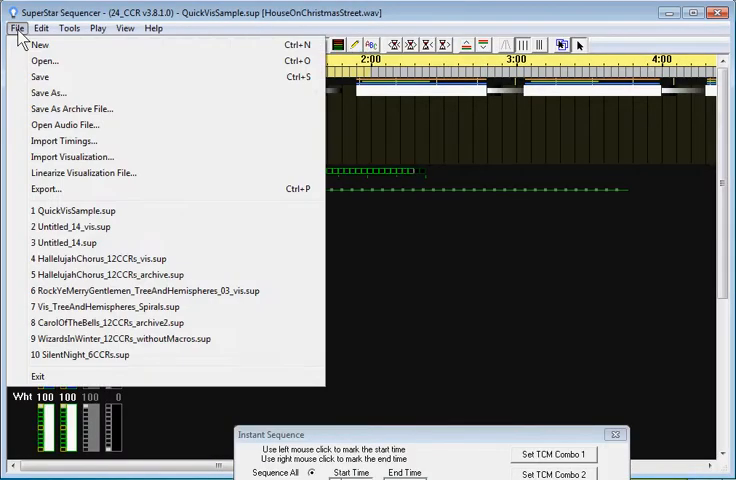
mouse_move(44, 60)
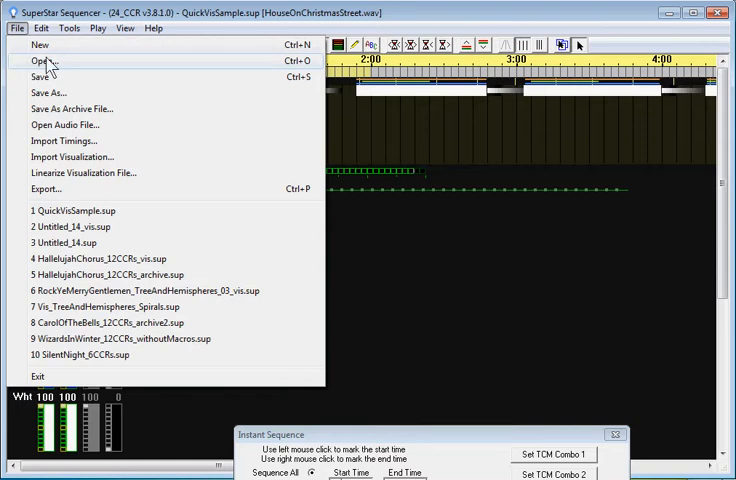
mouse_move(84, 136)
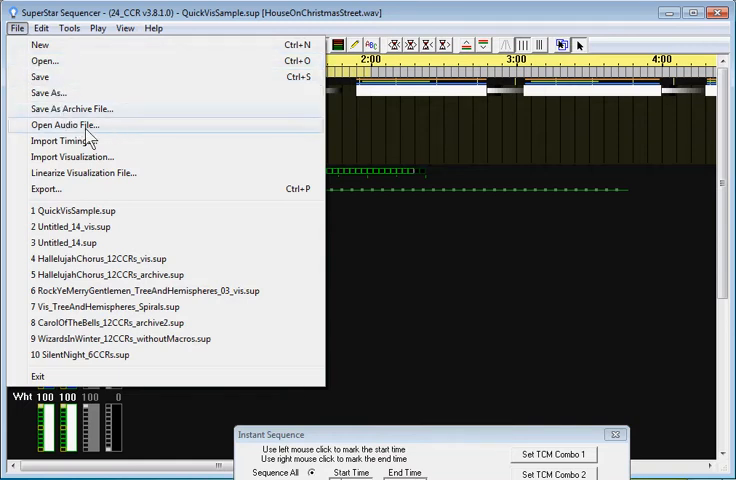
click(72, 156)
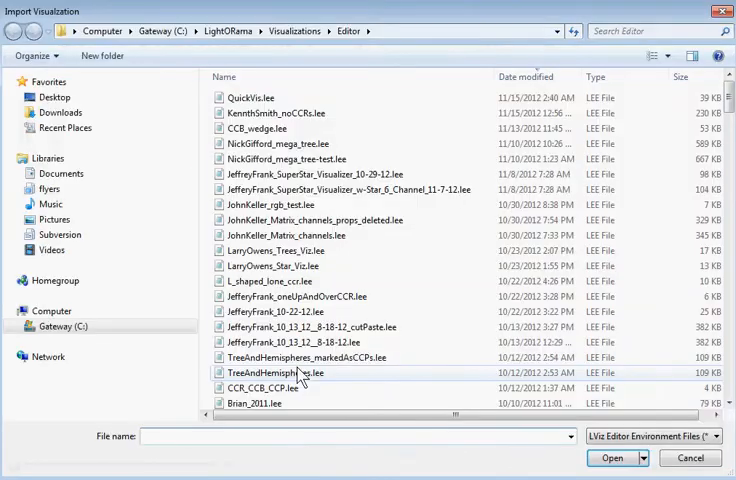
click(284, 112)
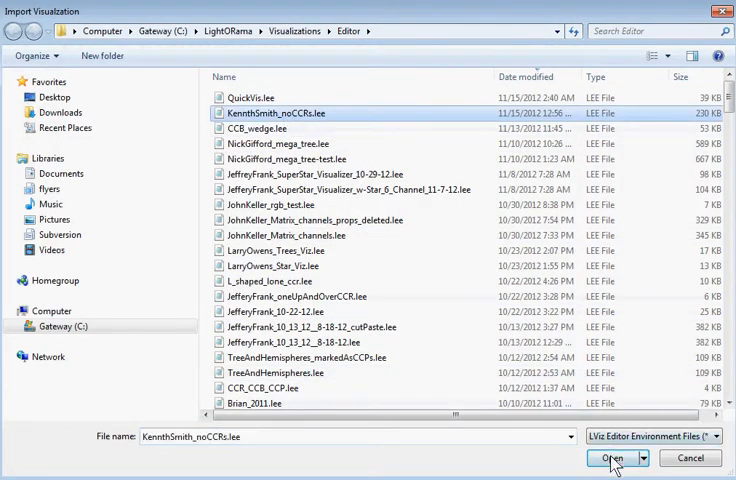
click(612, 458)
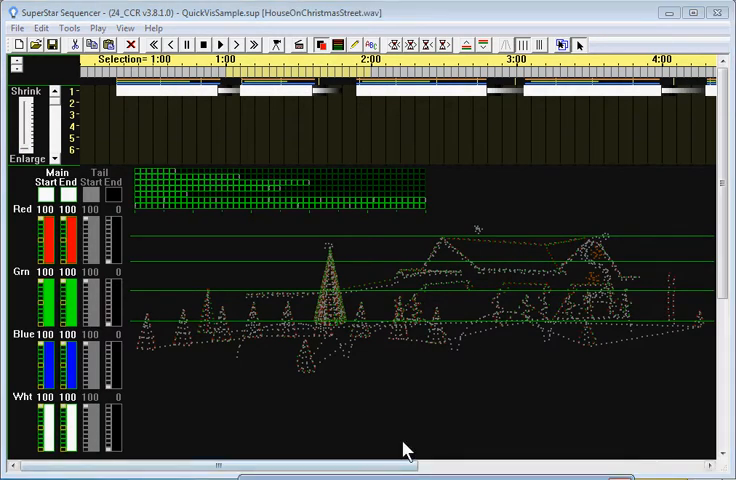
mouse_move(224, 316)
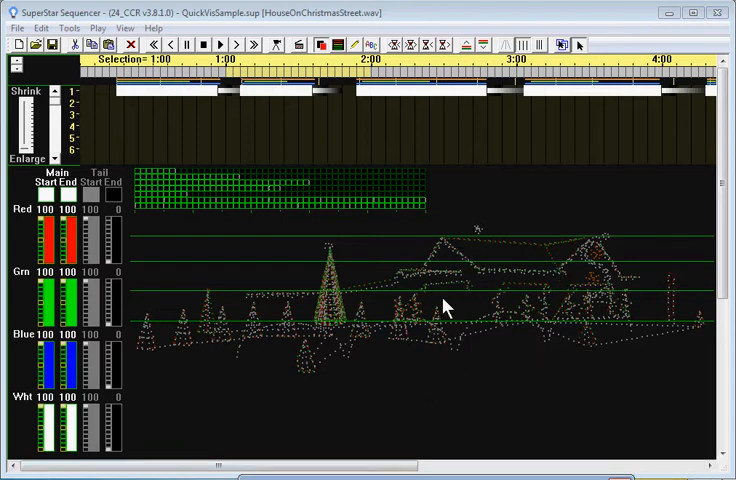
mouse_move(464, 400)
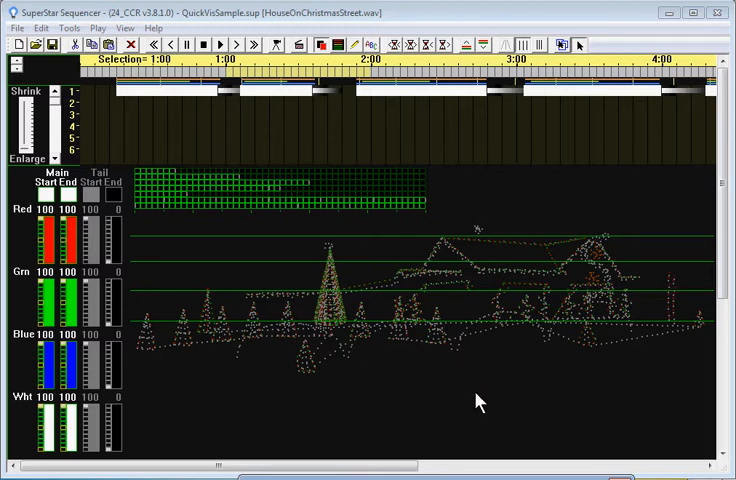
mouse_move(392, 246)
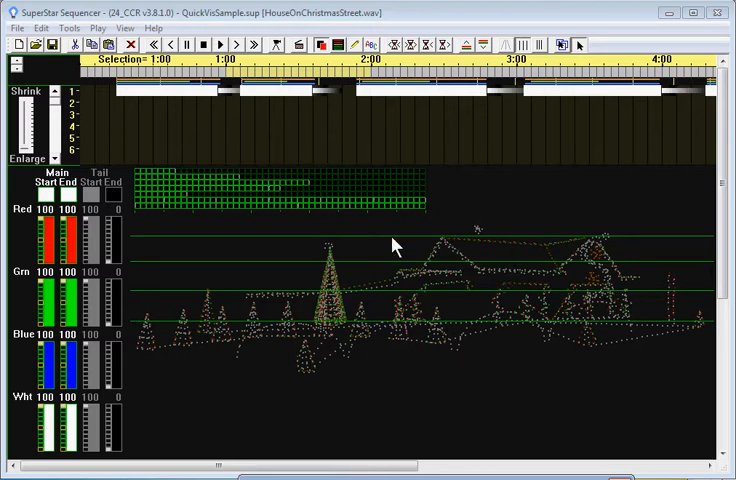
mouse_move(380, 276)
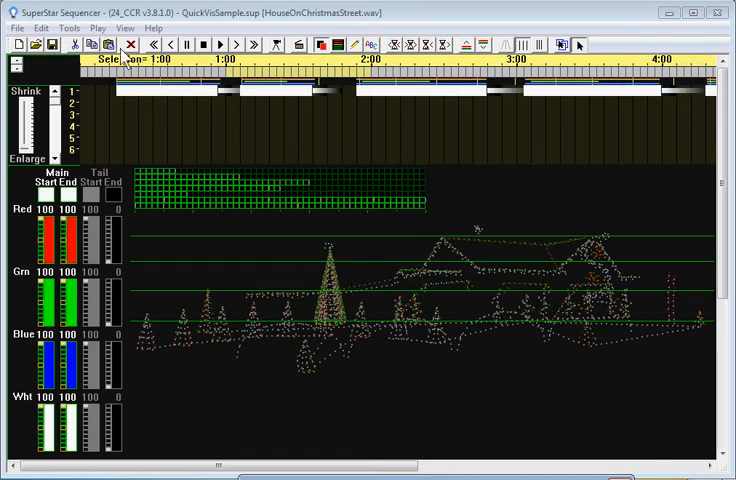
Create a quick visualization from the checked LOR controllers via Tools > Create Quick Visualization.
click(72, 28)
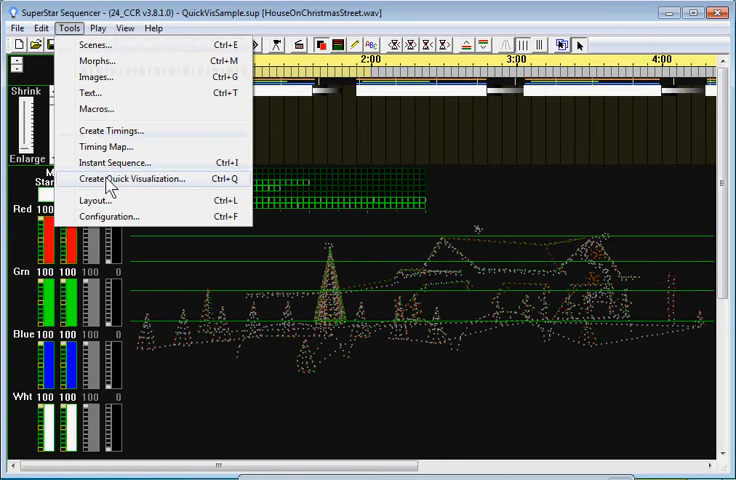
click(134, 178)
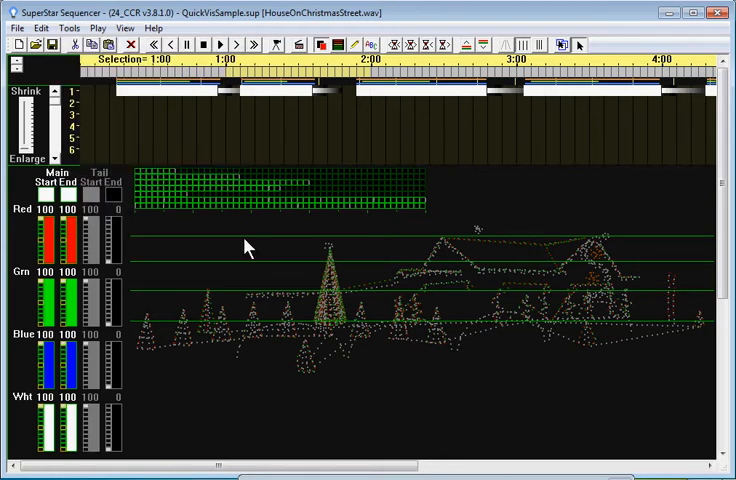
mouse_move(564, 332)
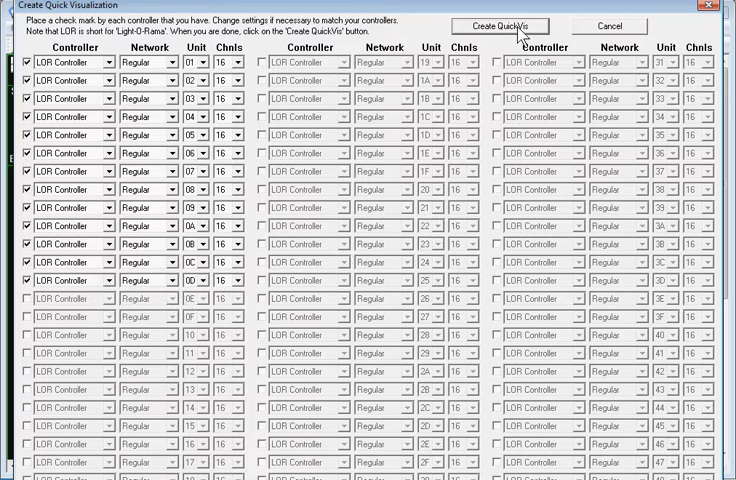
click(500, 26)
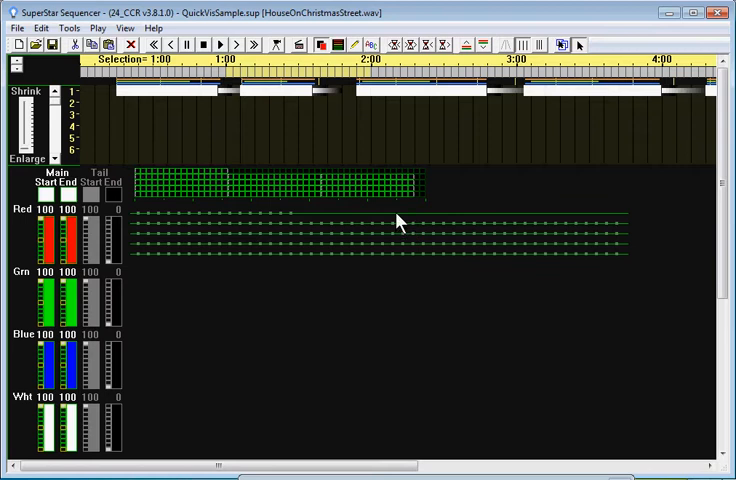
mouse_move(544, 290)
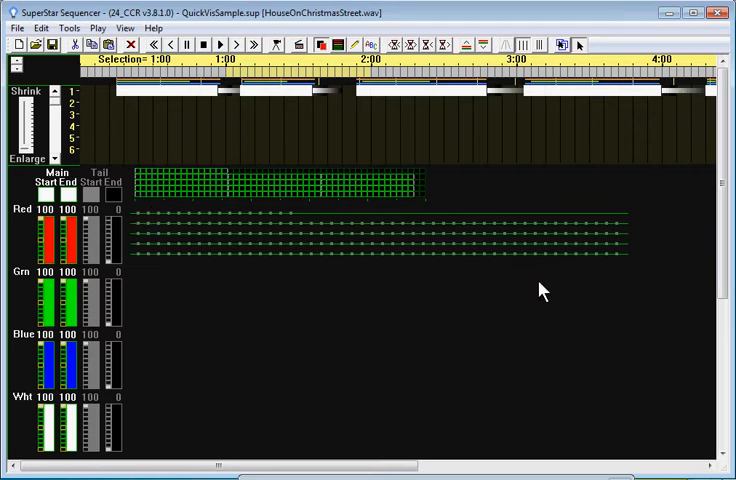
mouse_move(138, 212)
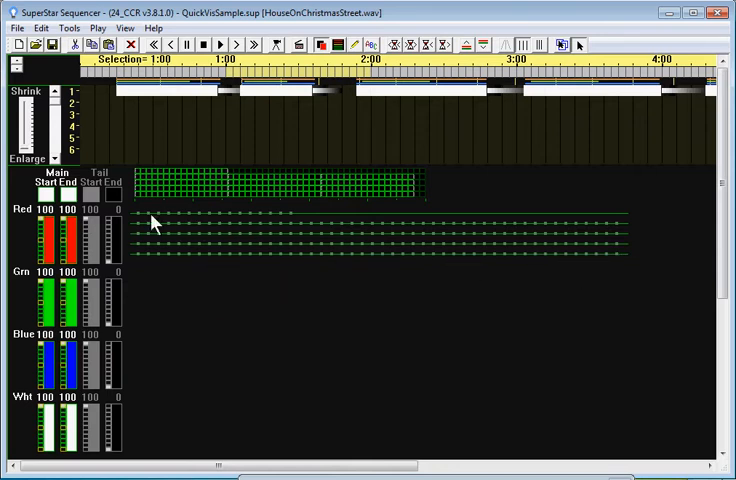
mouse_move(224, 200)
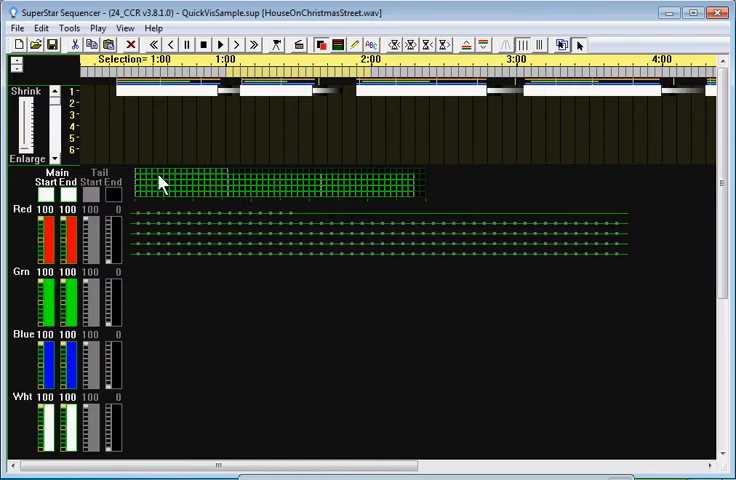
mouse_move(404, 416)
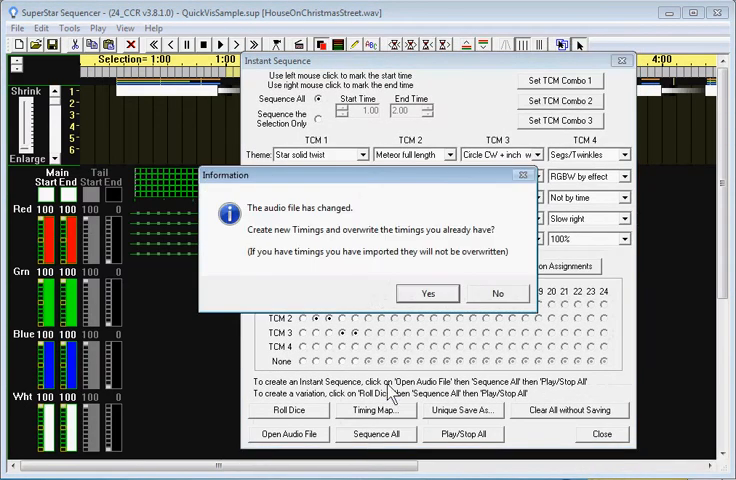
Run Sequence All with new timings, dismissing the audio file errors, building all scenes, morphs and ribbons.
click(428, 292)
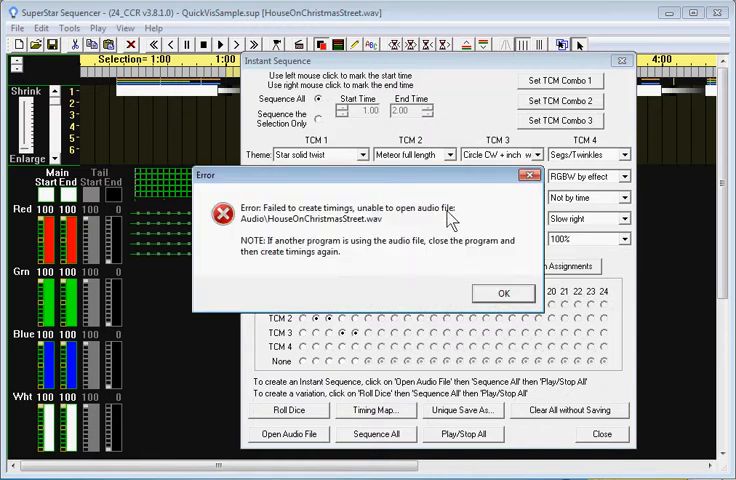
mouse_move(488, 288)
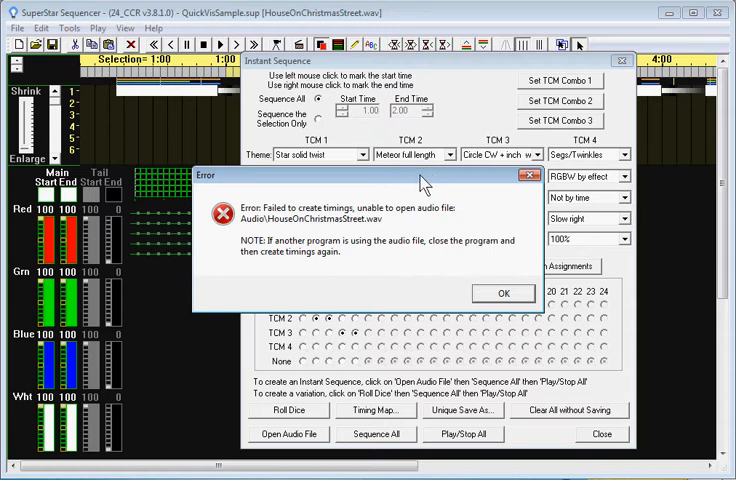
mouse_move(262, 222)
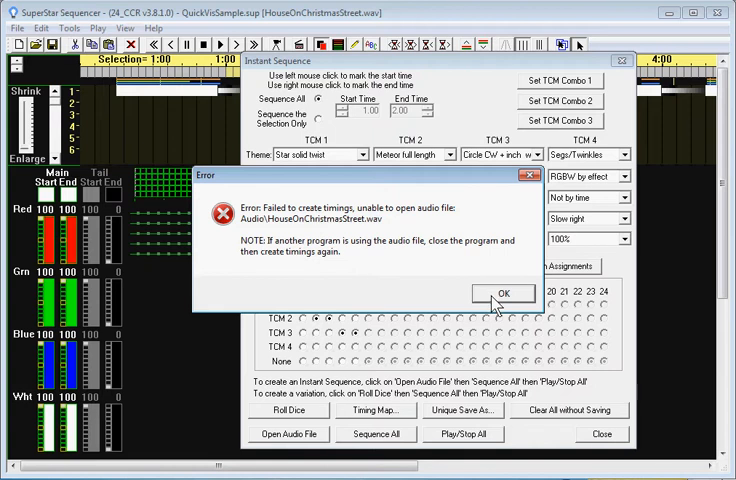
click(504, 292)
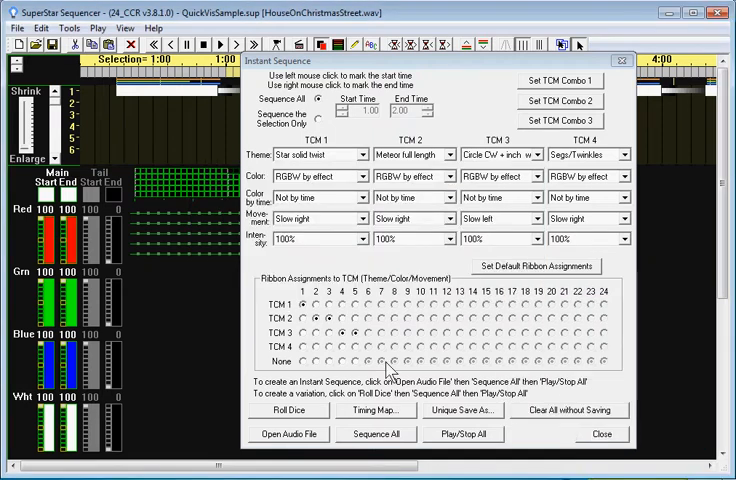
click(376, 410)
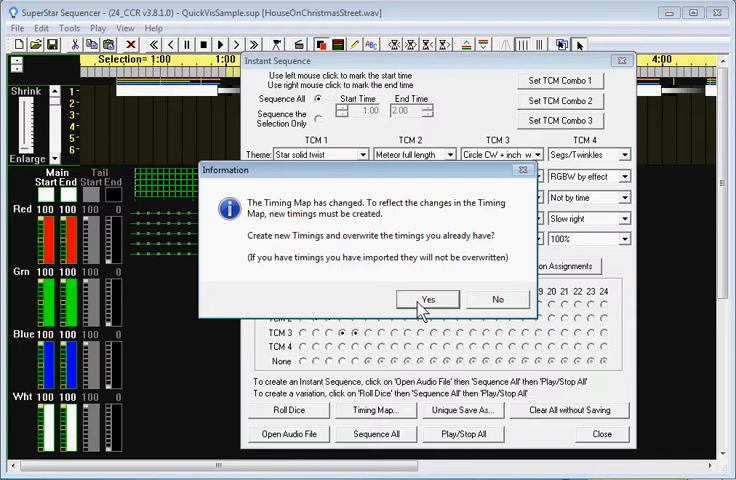
click(428, 300)
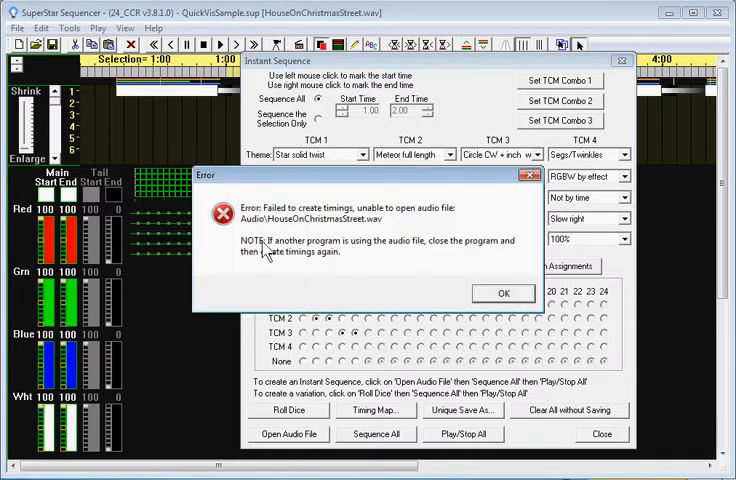
mouse_move(428, 256)
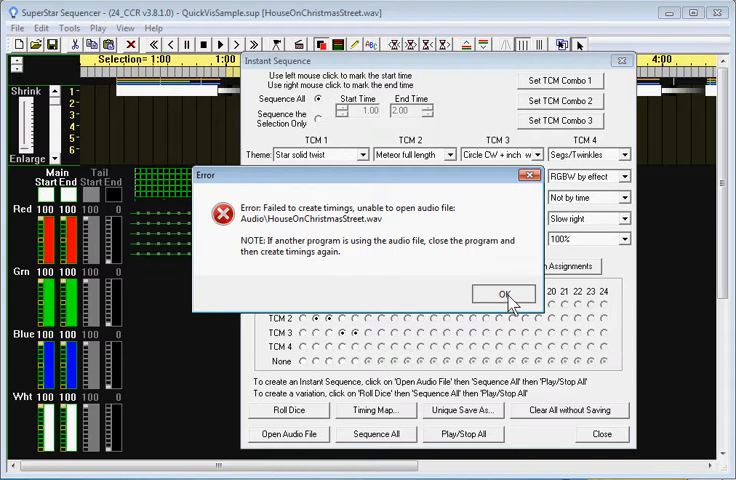
click(504, 292)
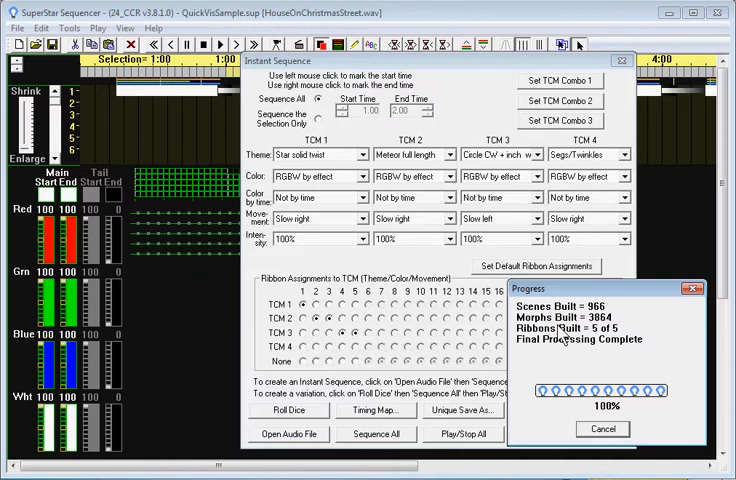
Bring the QuickVisSample_sup sequence forward to view its channel fade events.
click(602, 428)
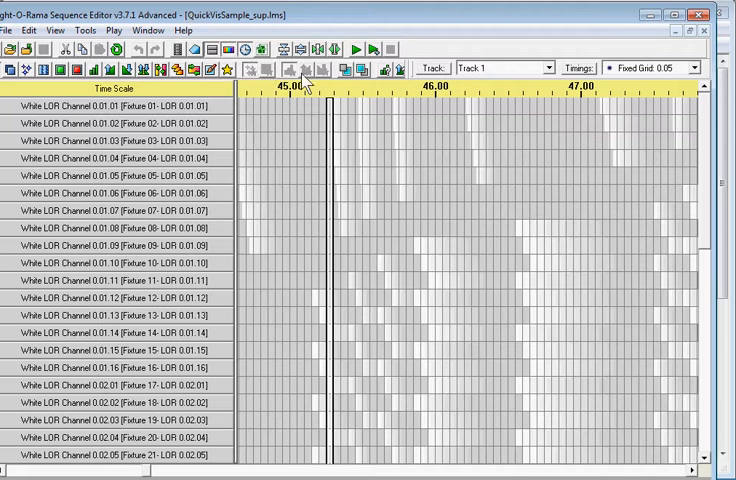
mouse_move(364, 164)
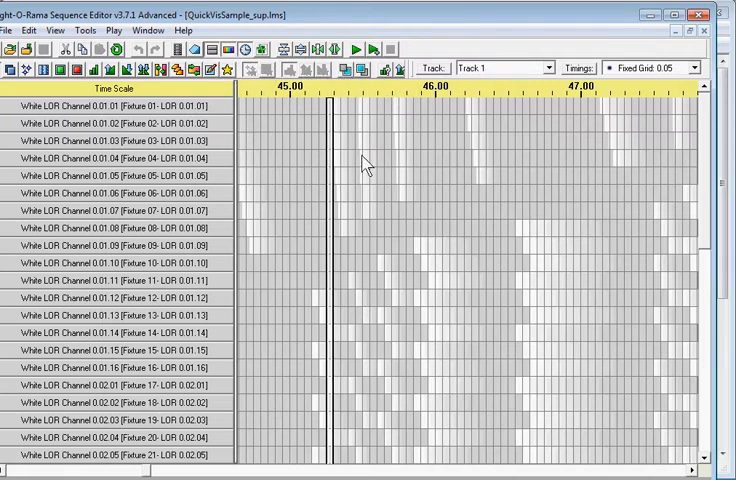
mouse_move(362, 156)
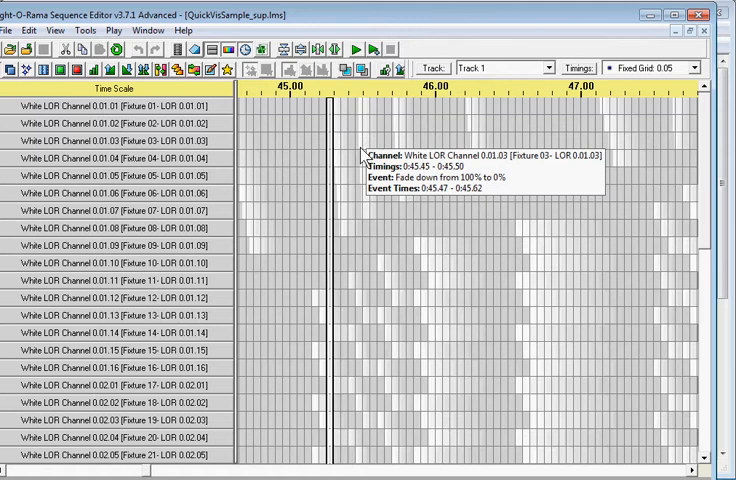
mouse_move(668, 300)
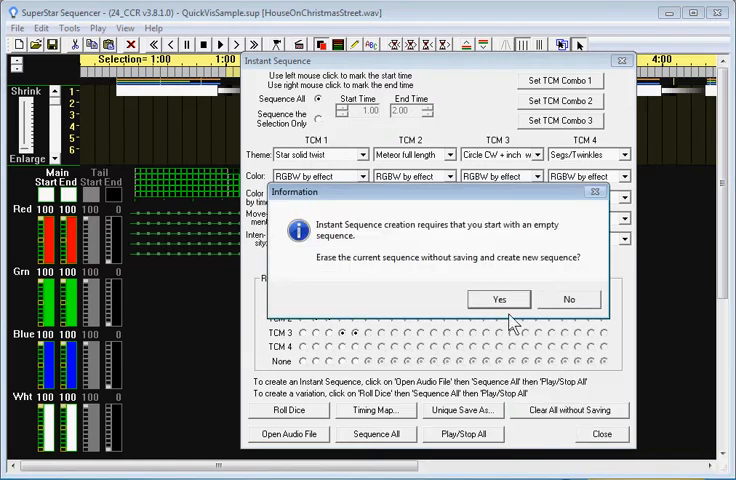
Answer the prompt about erasing the current sequence to keep the ribbon grid.
click(498, 300)
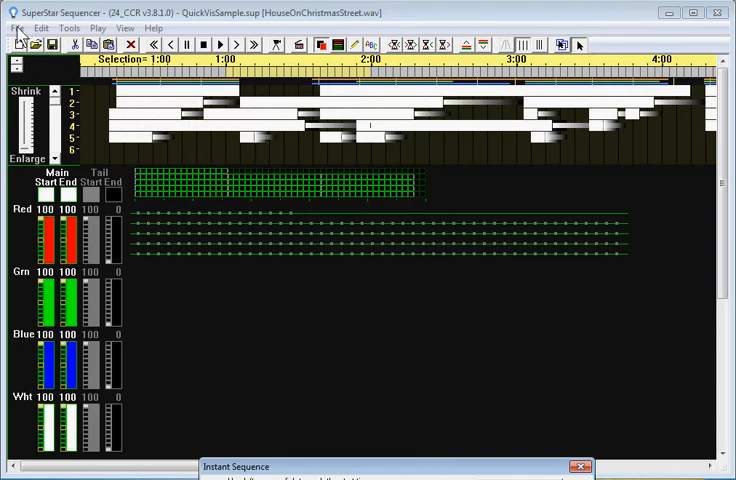
Export the ribbon sequence as QuickVisSample_sup.lms and confirm the save.
click(16, 28)
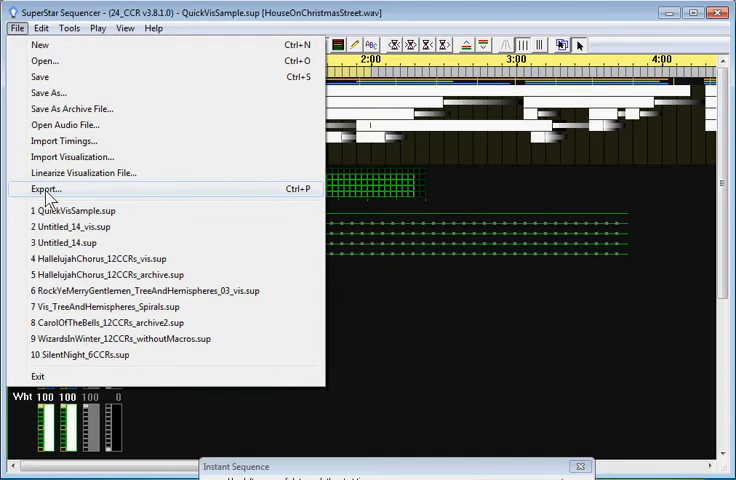
click(44, 188)
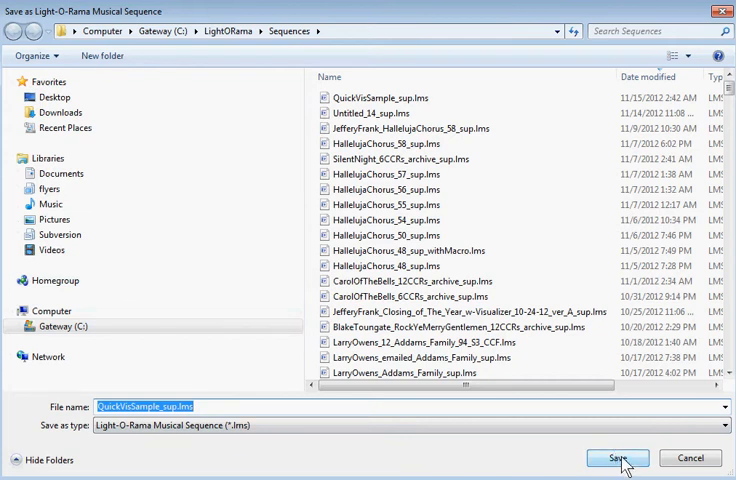
click(616, 458)
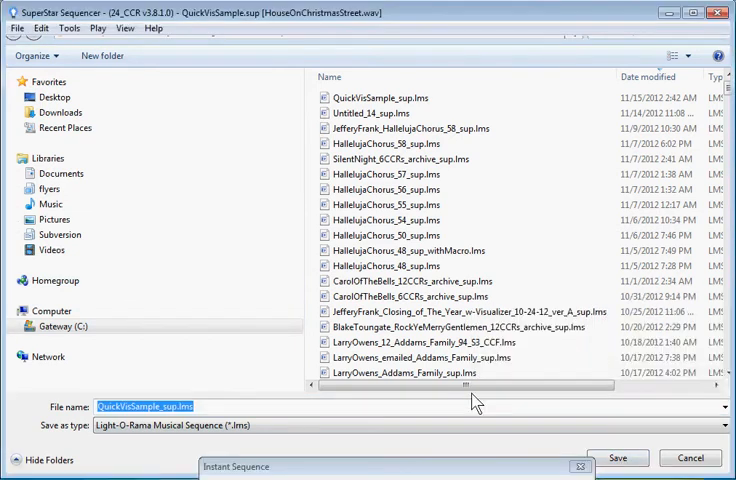
click(616, 458)
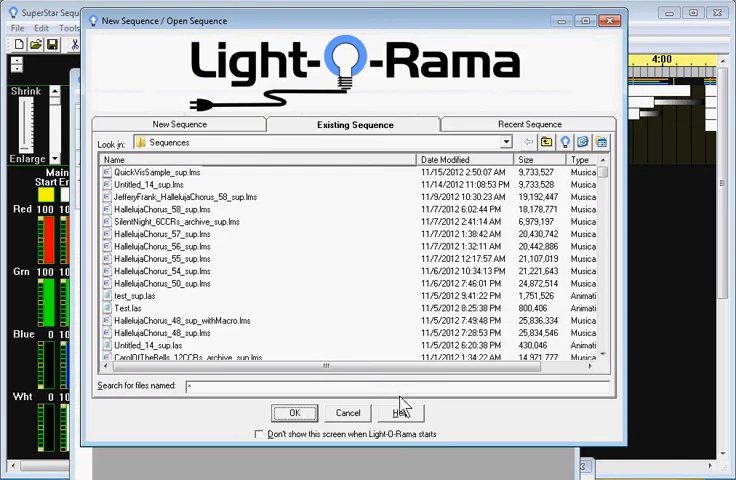
Reopen QuickVisSample_sup.lms and look down its White LOR channel grid.
click(160, 172)
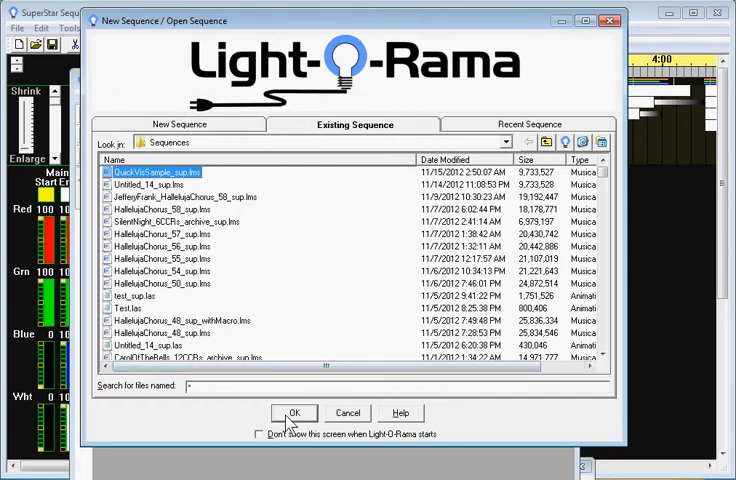
click(292, 412)
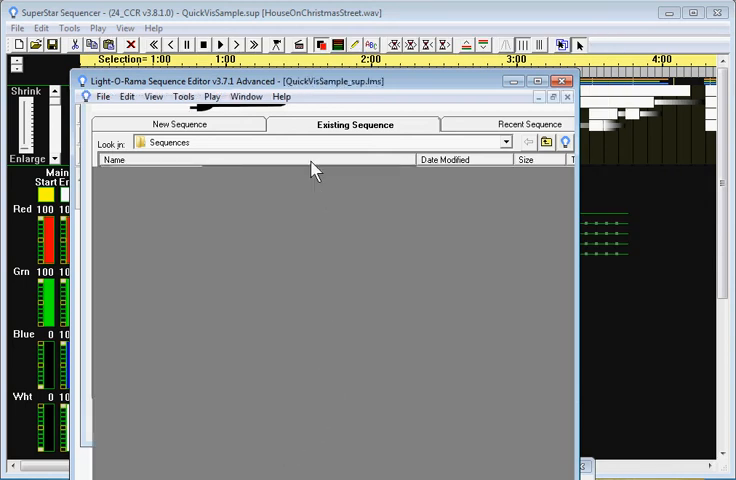
mouse_move(330, 92)
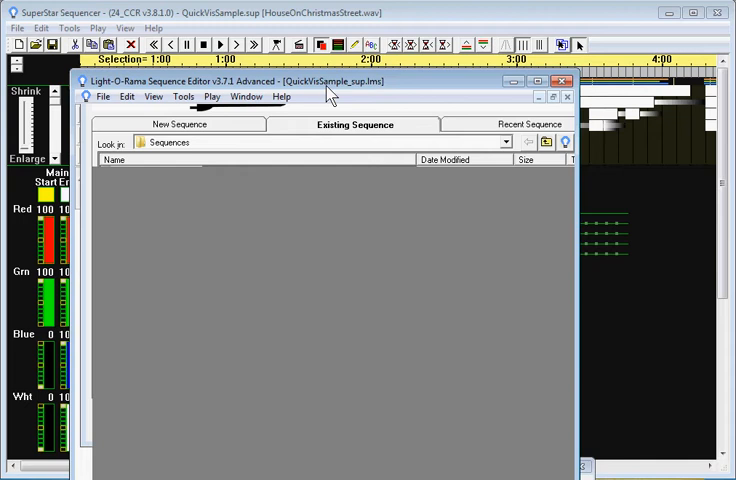
mouse_move(318, 132)
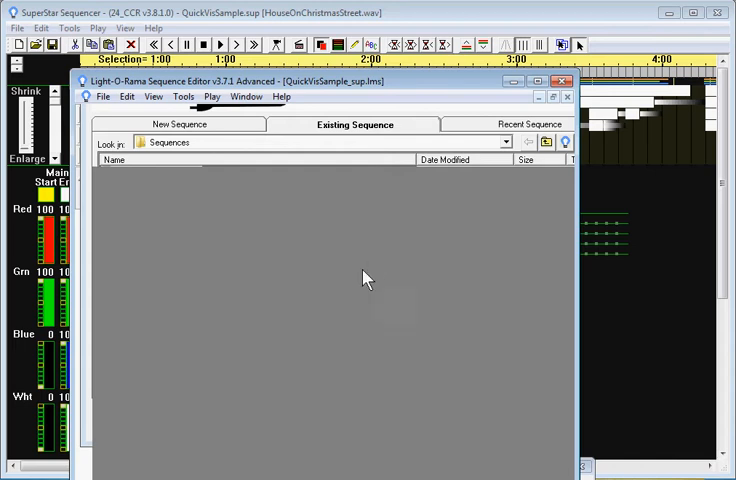
mouse_move(490, 268)
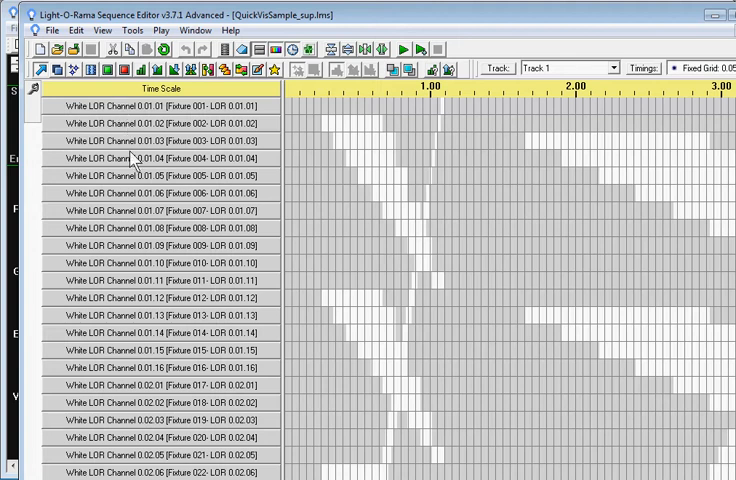
mouse_move(160, 144)
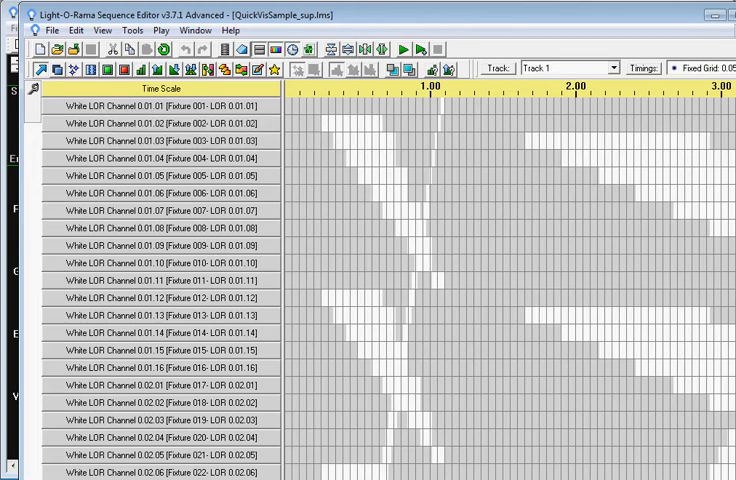
scroll(down, 3)
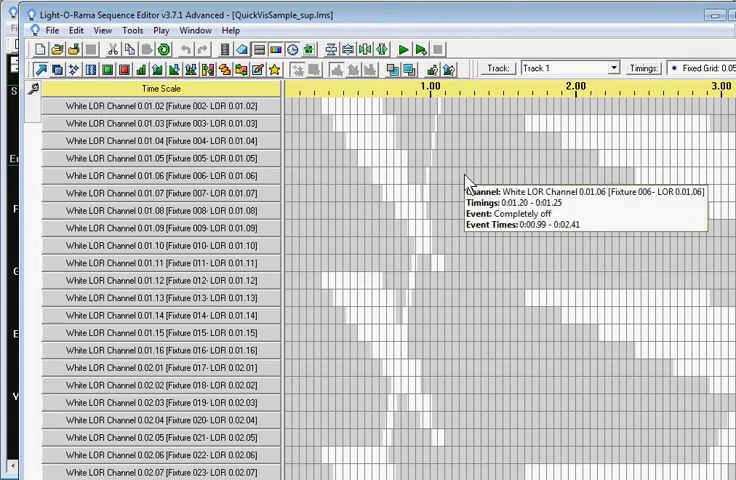
mouse_move(176, 20)
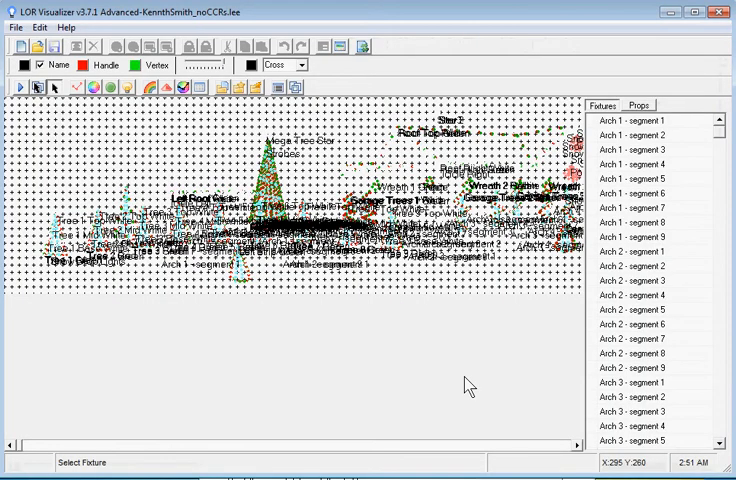
mouse_move(348, 308)
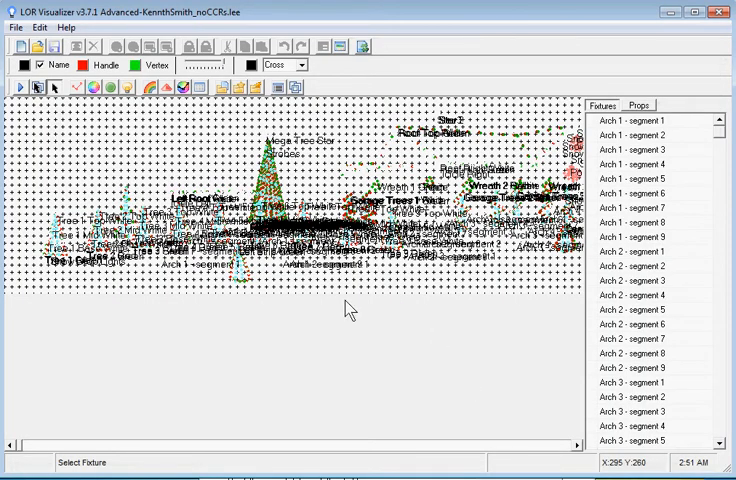
mouse_move(160, 170)
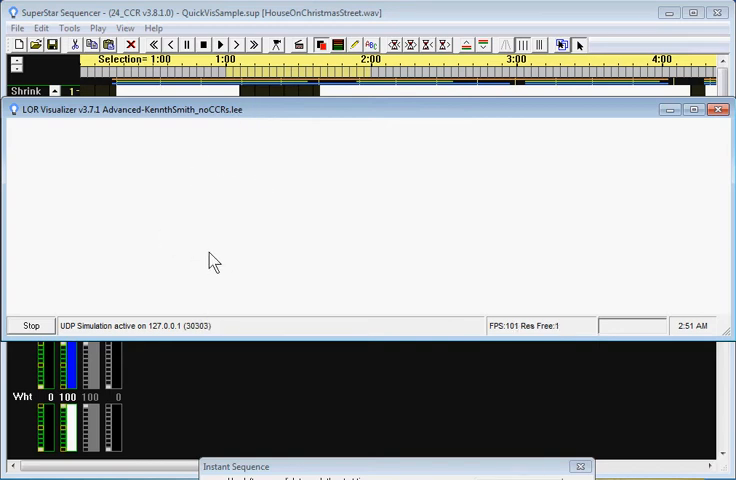
mouse_move(290, 156)
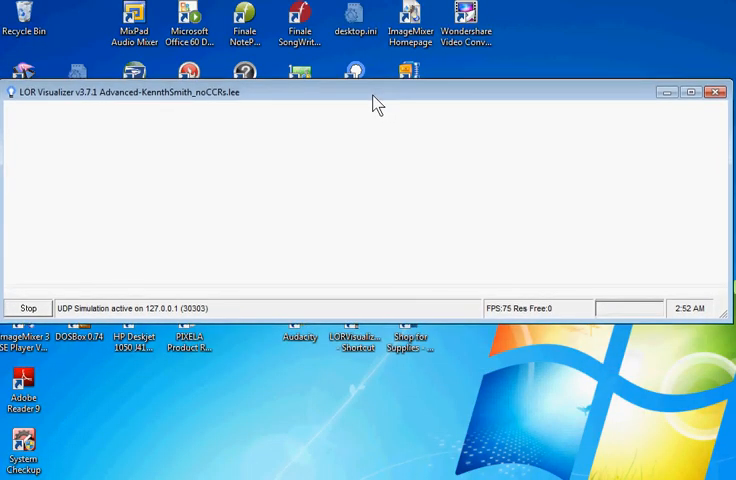
mouse_move(322, 178)
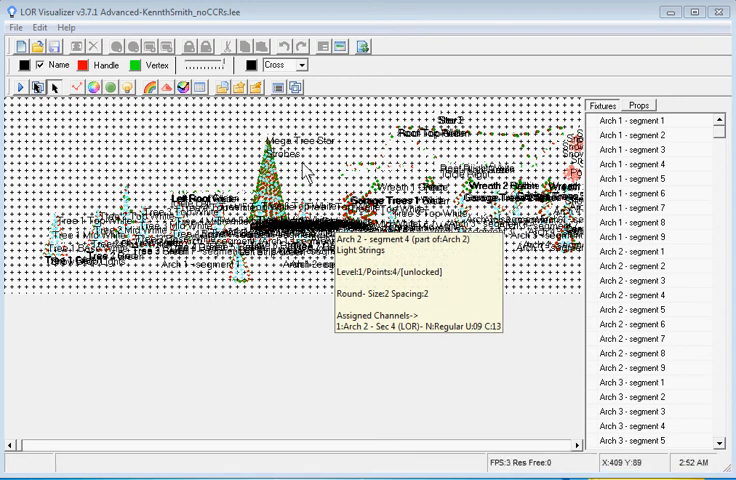
mouse_move(320, 178)
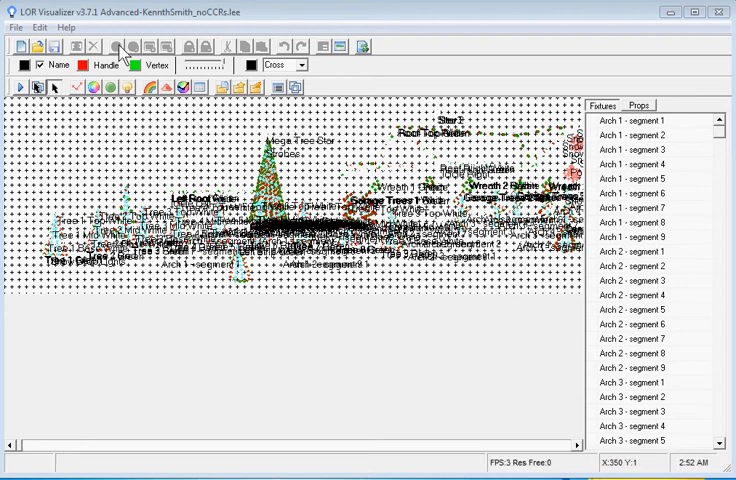
Accept the Background Properties so the house picture shows behind the fixtures.
click(38, 28)
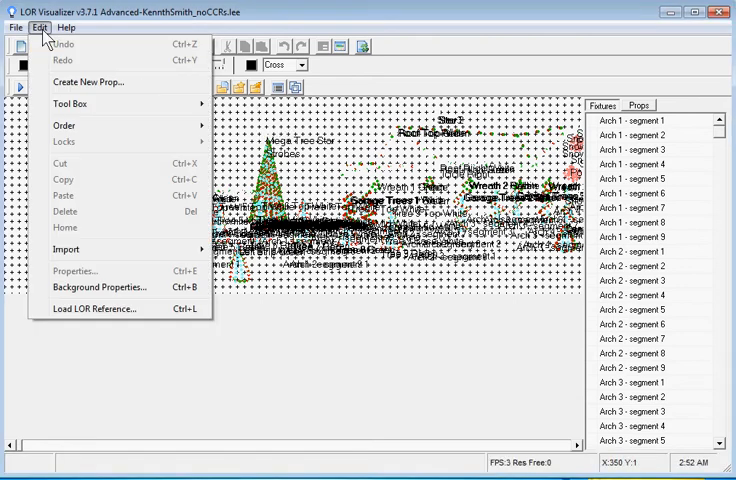
mouse_move(100, 288)
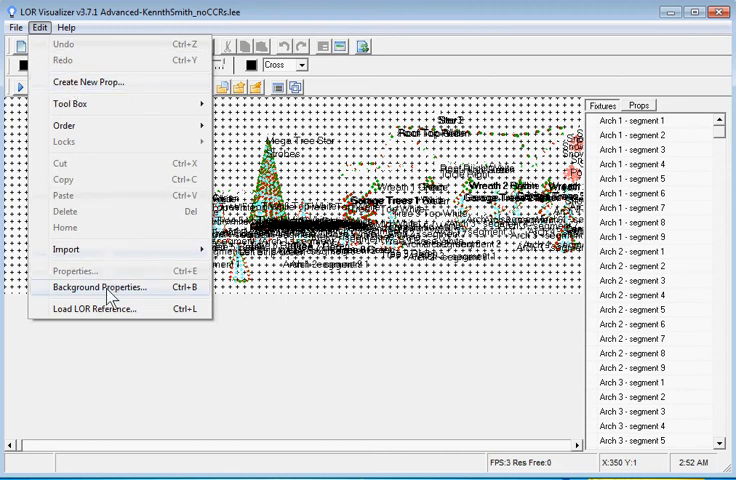
click(98, 288)
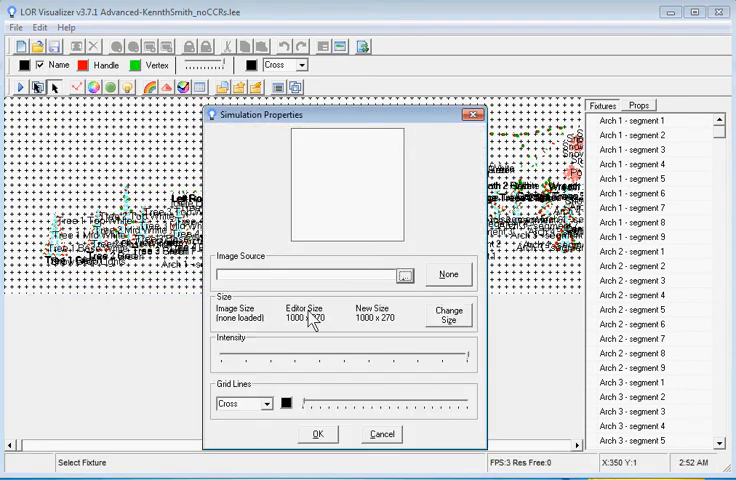
mouse_move(236, 350)
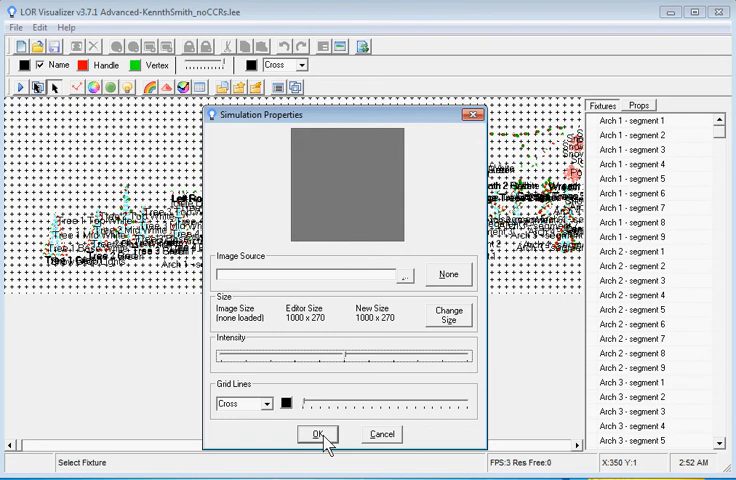
click(316, 434)
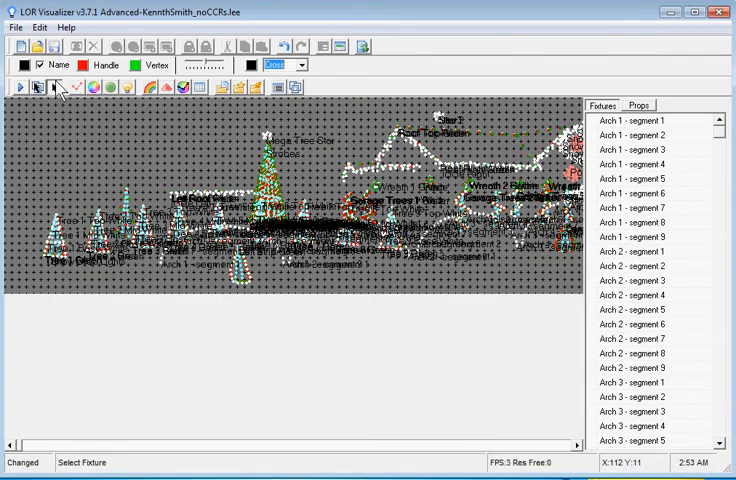
click(20, 88)
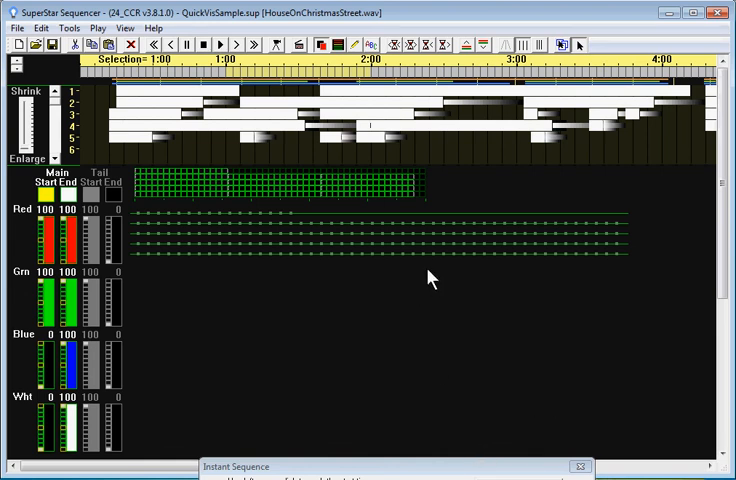
mouse_move(356, 316)
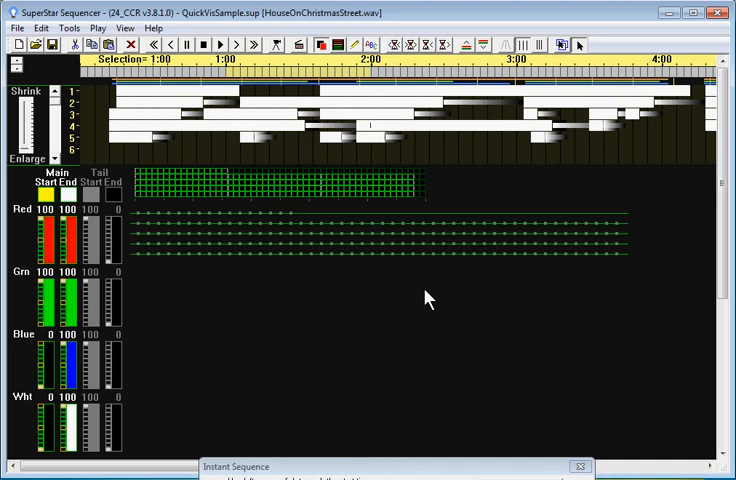
mouse_move(448, 296)
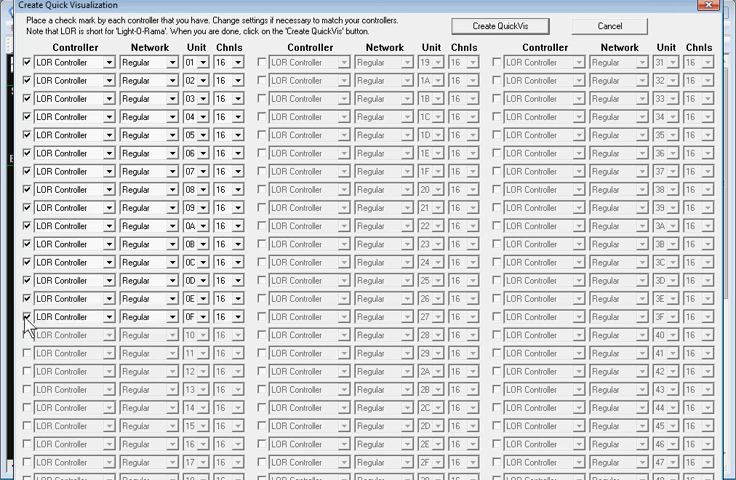
Set the next controller row's type to Cosmic Color Ribbon in Create Quick Visualization.
click(10, 316)
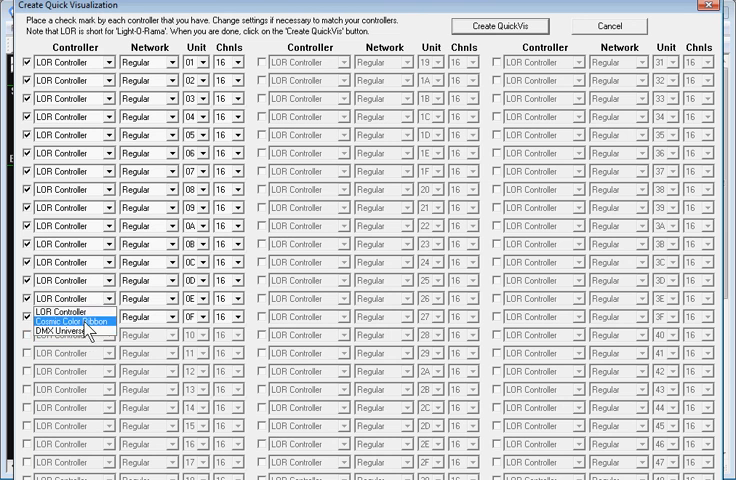
click(70, 328)
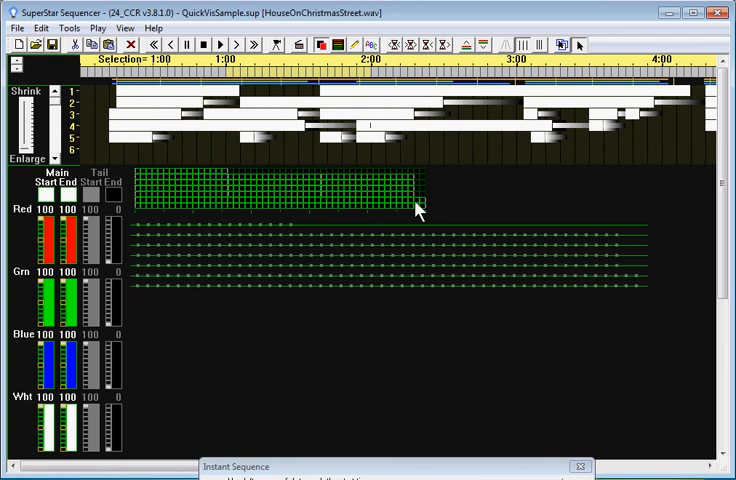
mouse_move(424, 284)
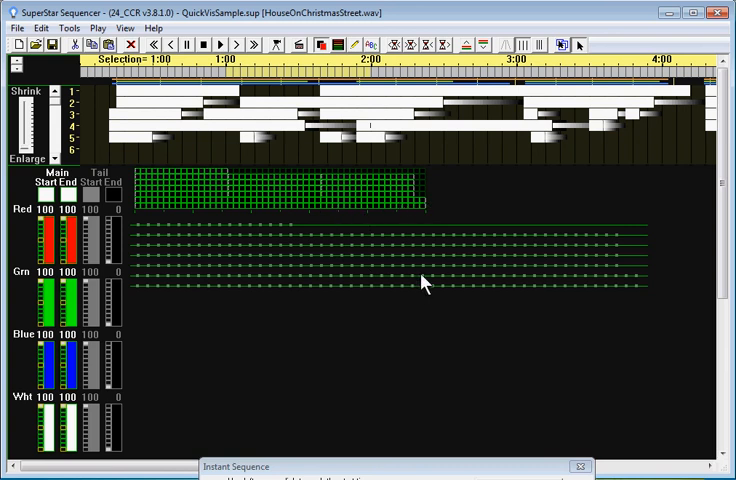
mouse_move(268, 262)
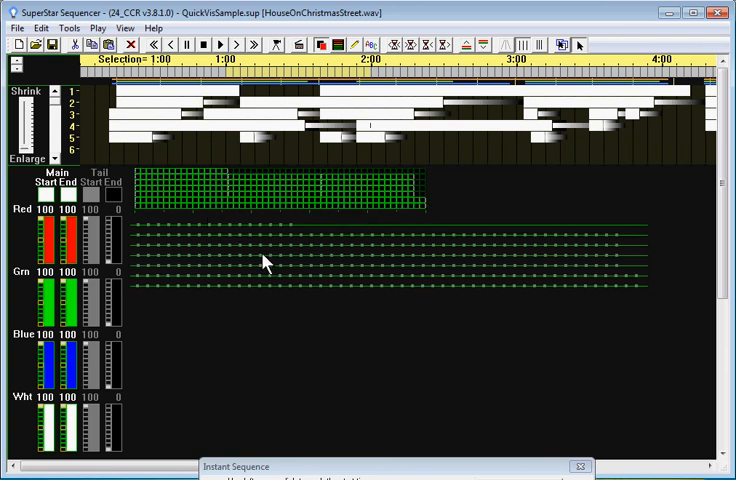